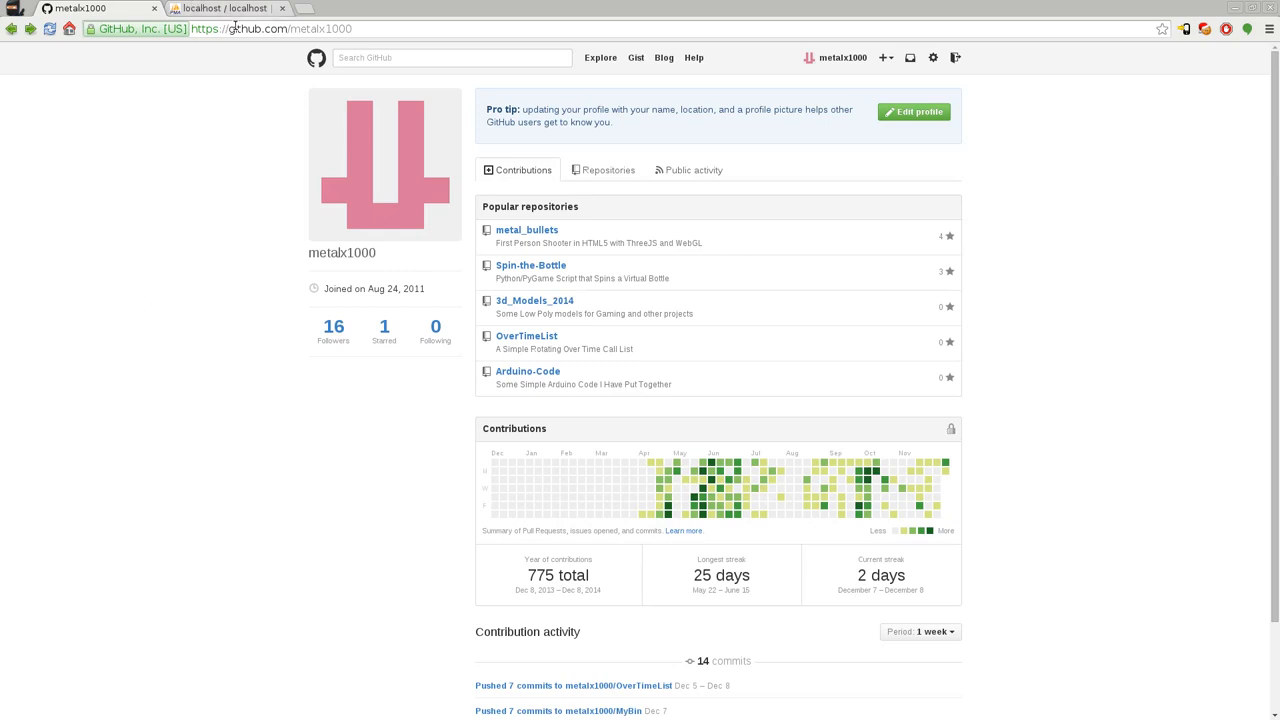
{"action": "mouse_move", "coordinate": [656, 148]}
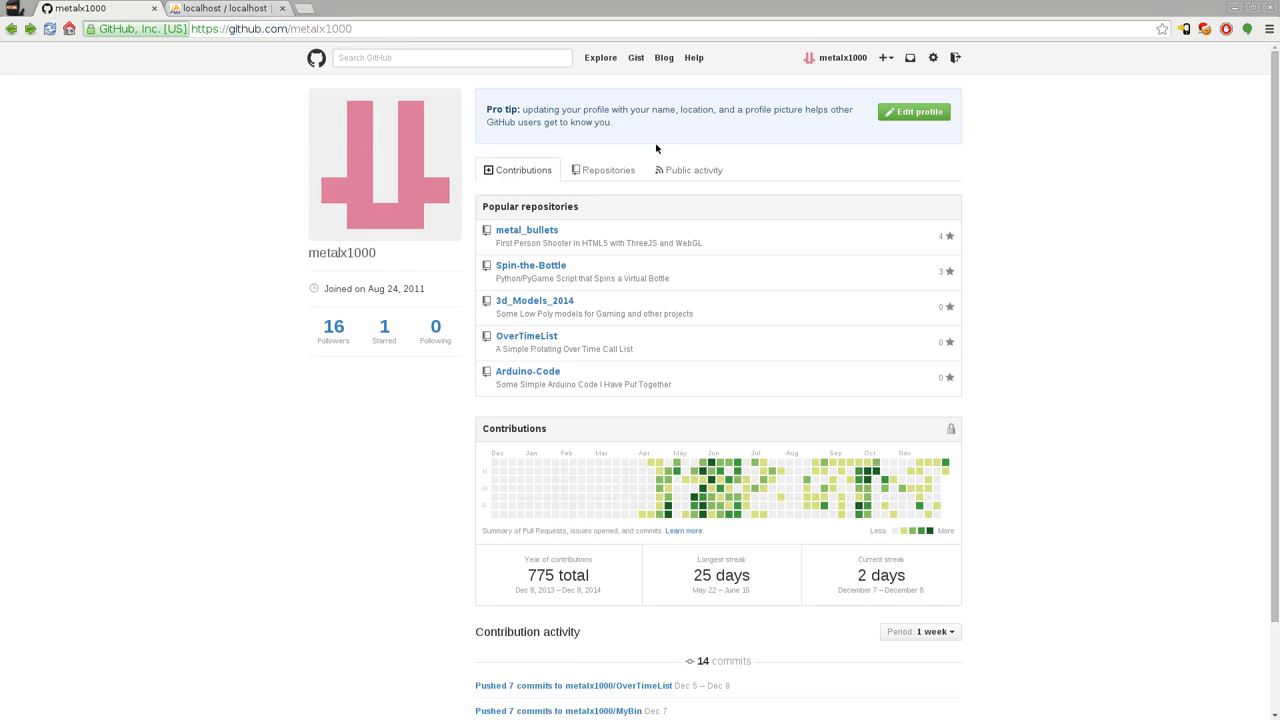
Open the OverTimeList repository from the profile's repositories and copy its HTTPS clone URL.
{"action": "left_click", "coordinate": [604, 170]}
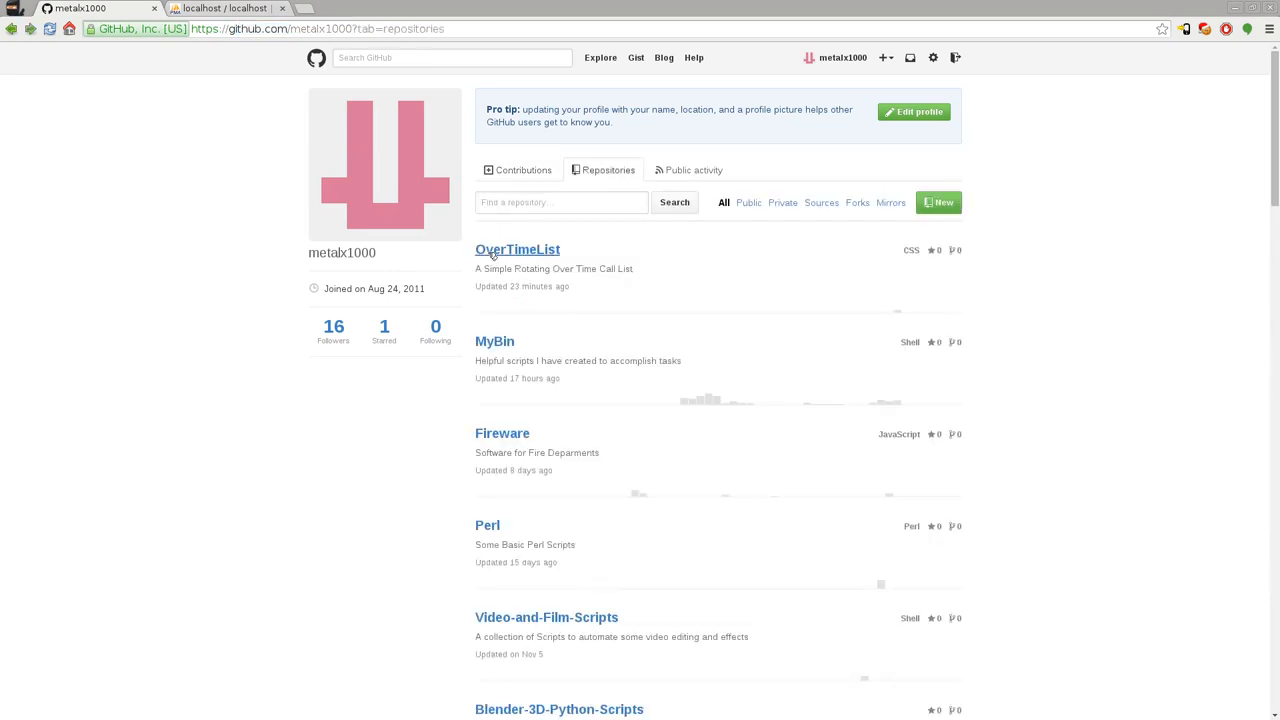
{"action": "mouse_move", "coordinate": [516, 248]}
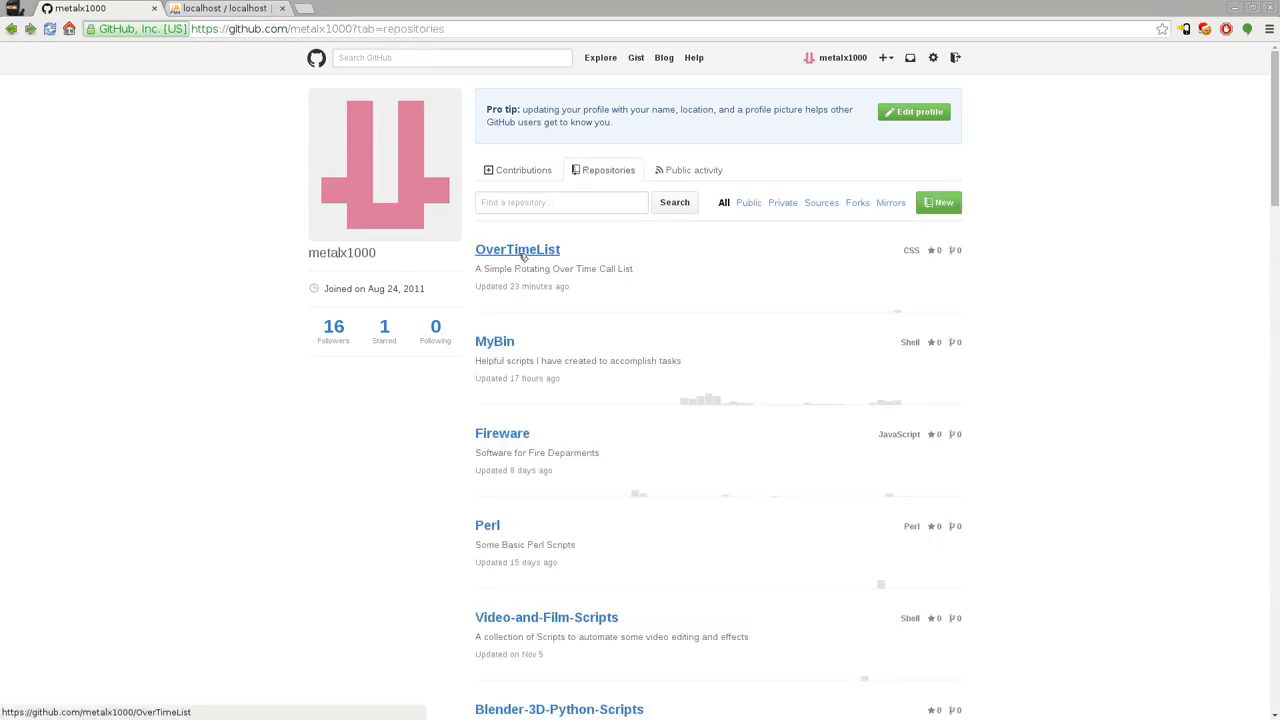
{"action": "left_click", "coordinate": [516, 248]}
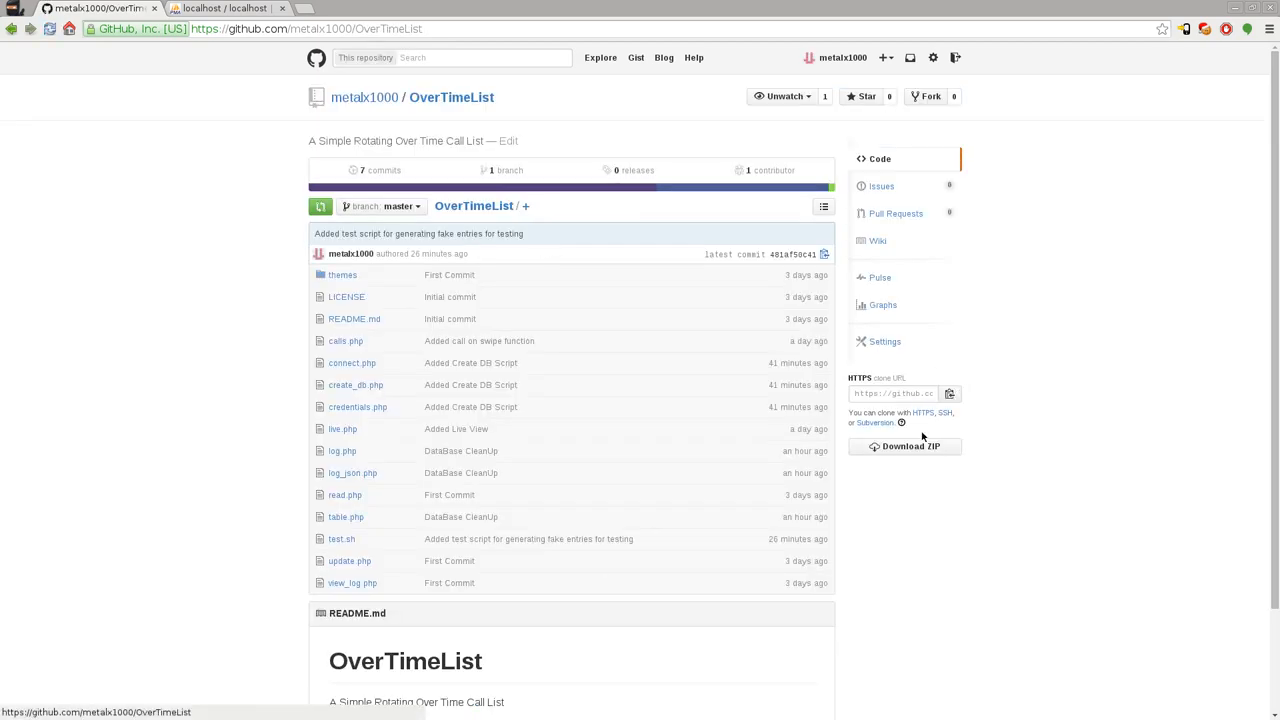
{"action": "mouse_move", "coordinate": [904, 446]}
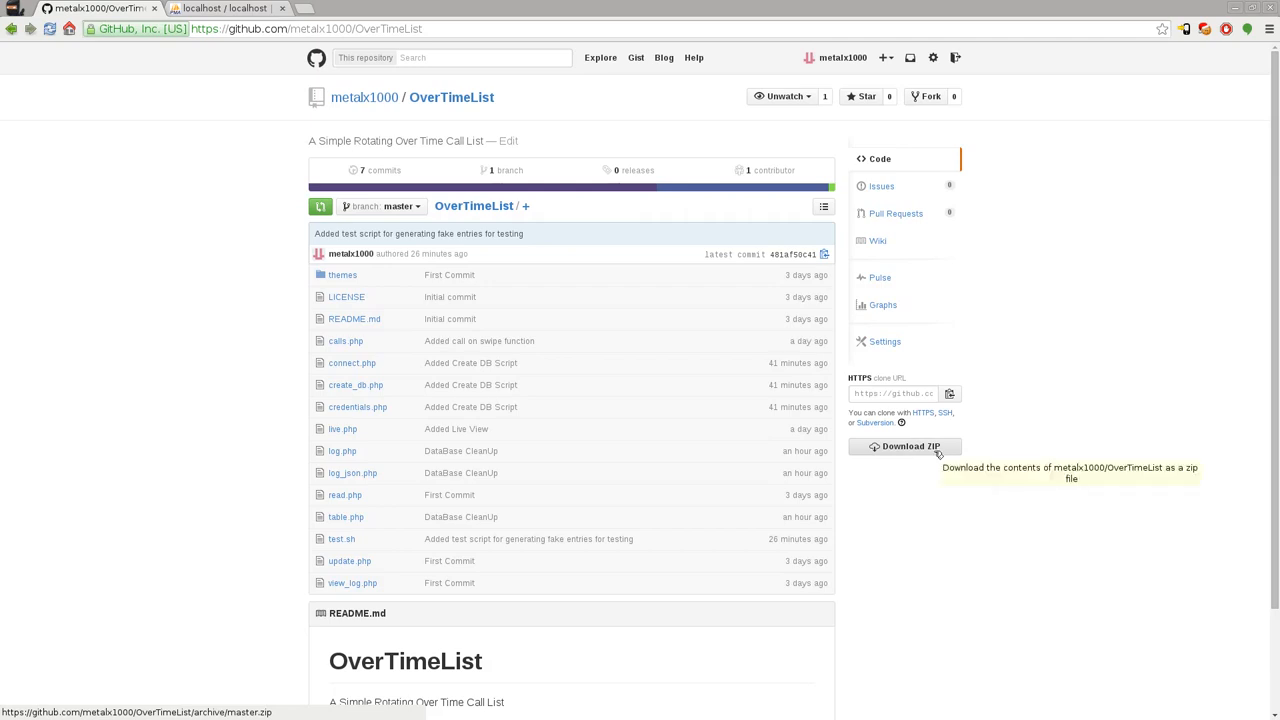
{"action": "left_click", "coordinate": [892, 392]}
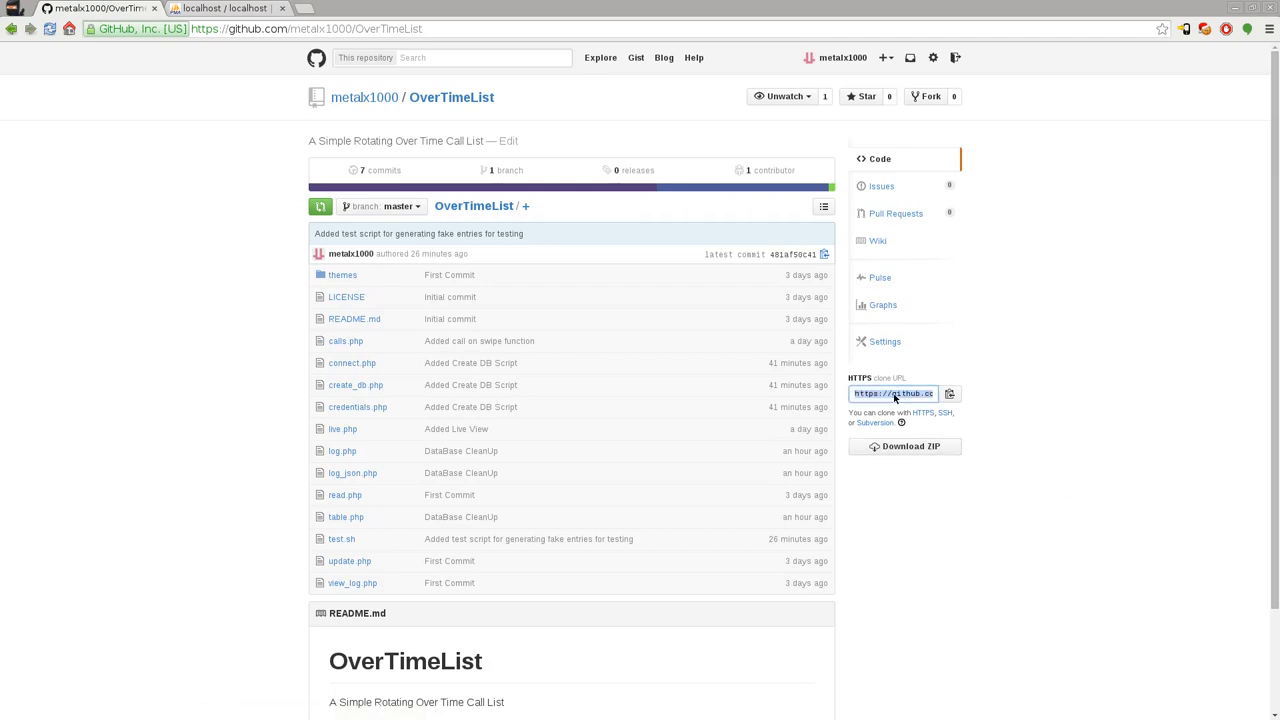
{"action": "right_click", "coordinate": [892, 392]}
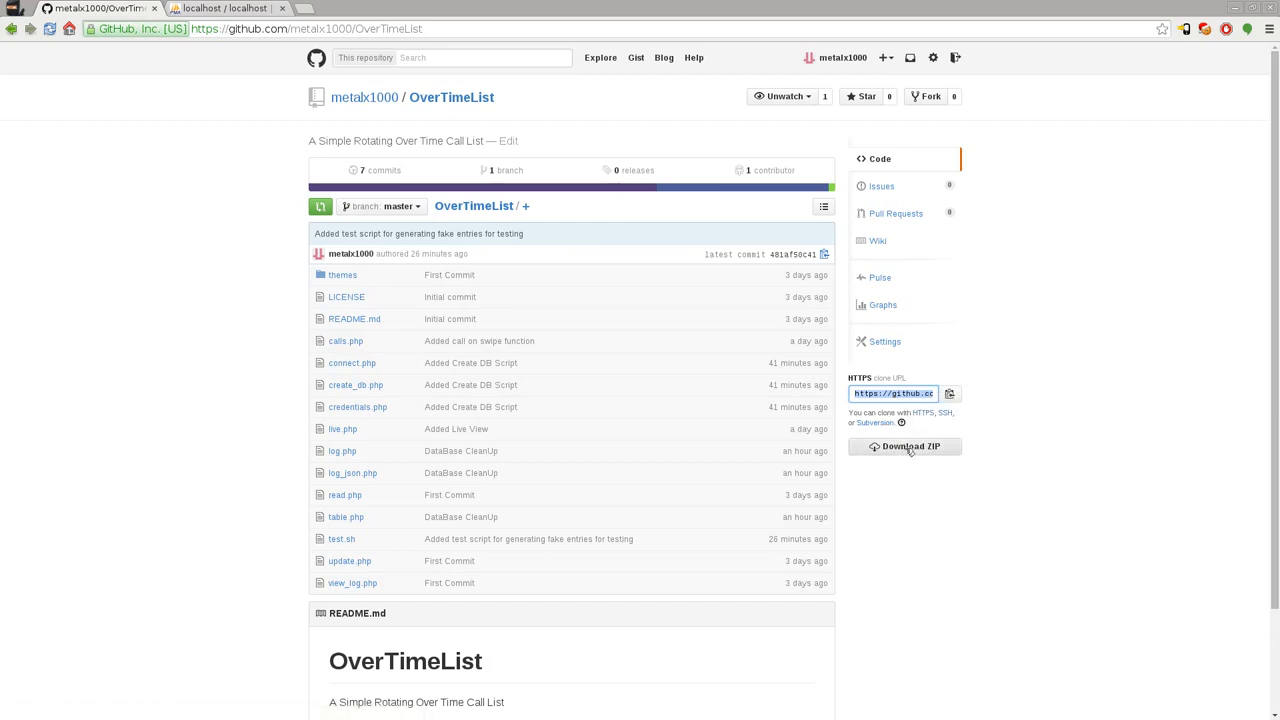
{"action": "mouse_move", "coordinate": [1004, 310]}
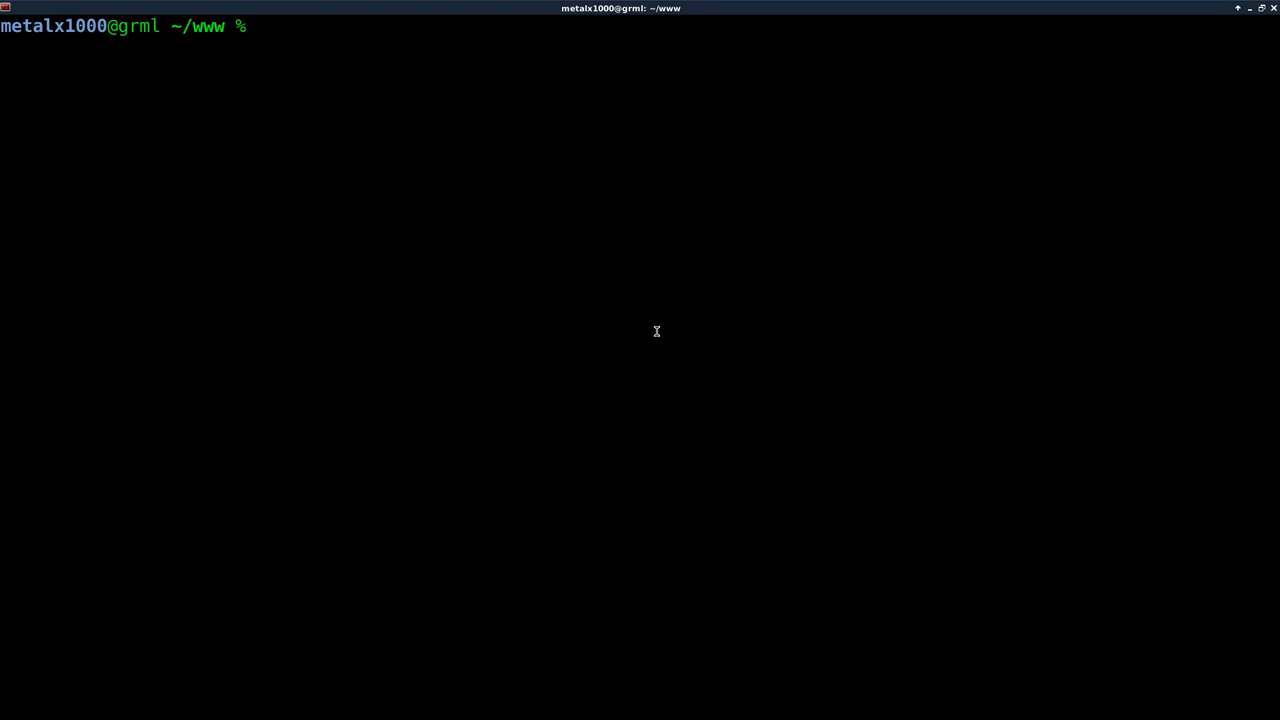
{"action": "type", "text": "git"}
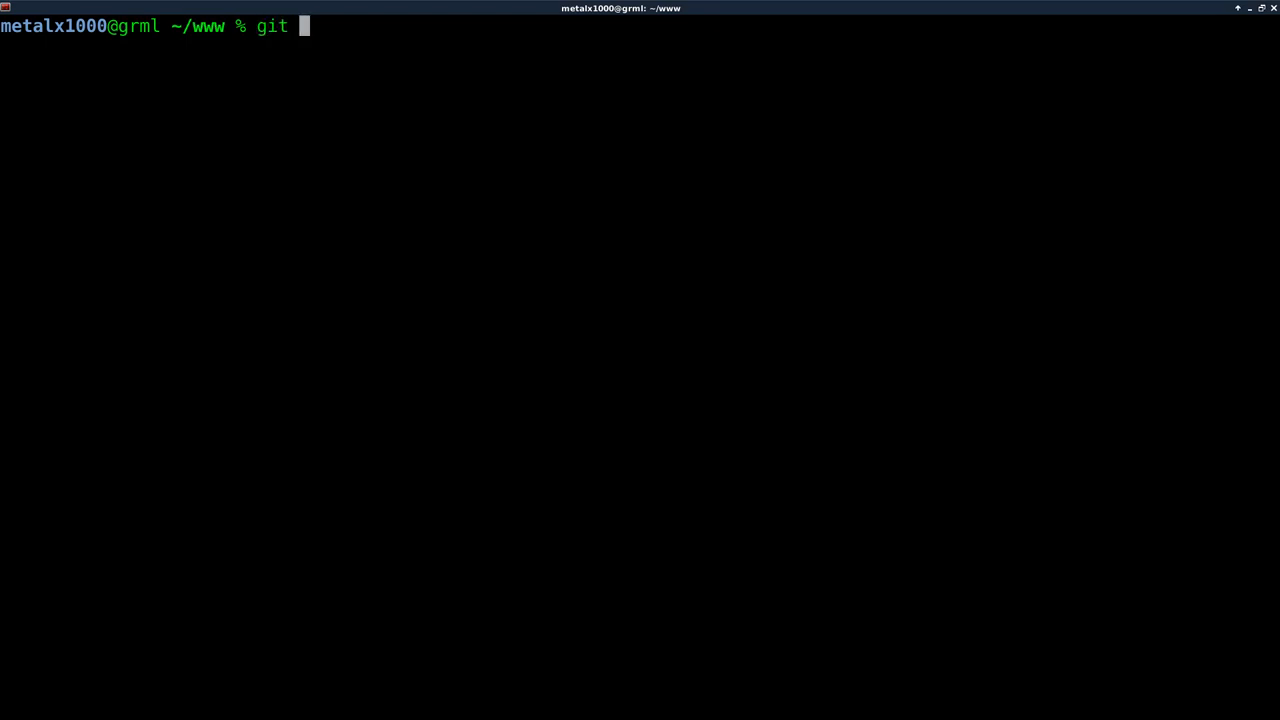
{"action": "type", "text": "clone"}
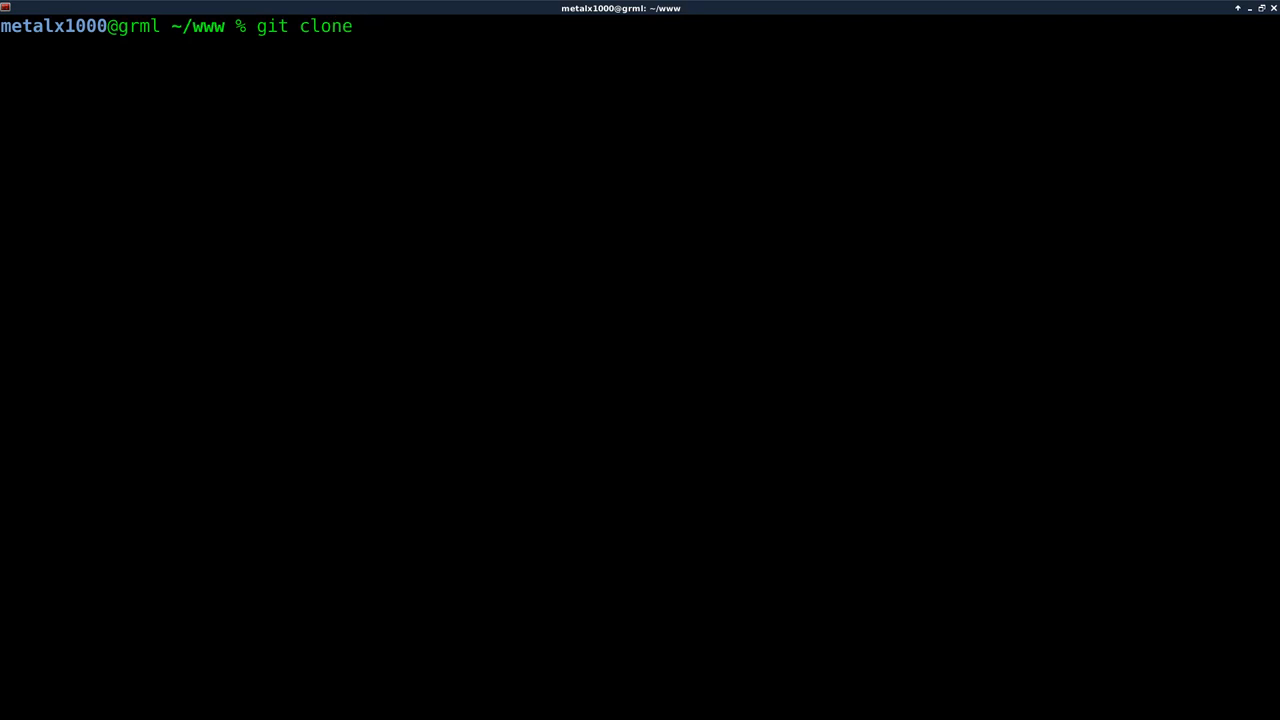
{"action": "type", "text": "https://github.com/metalx1000/OverTimeList.git"}
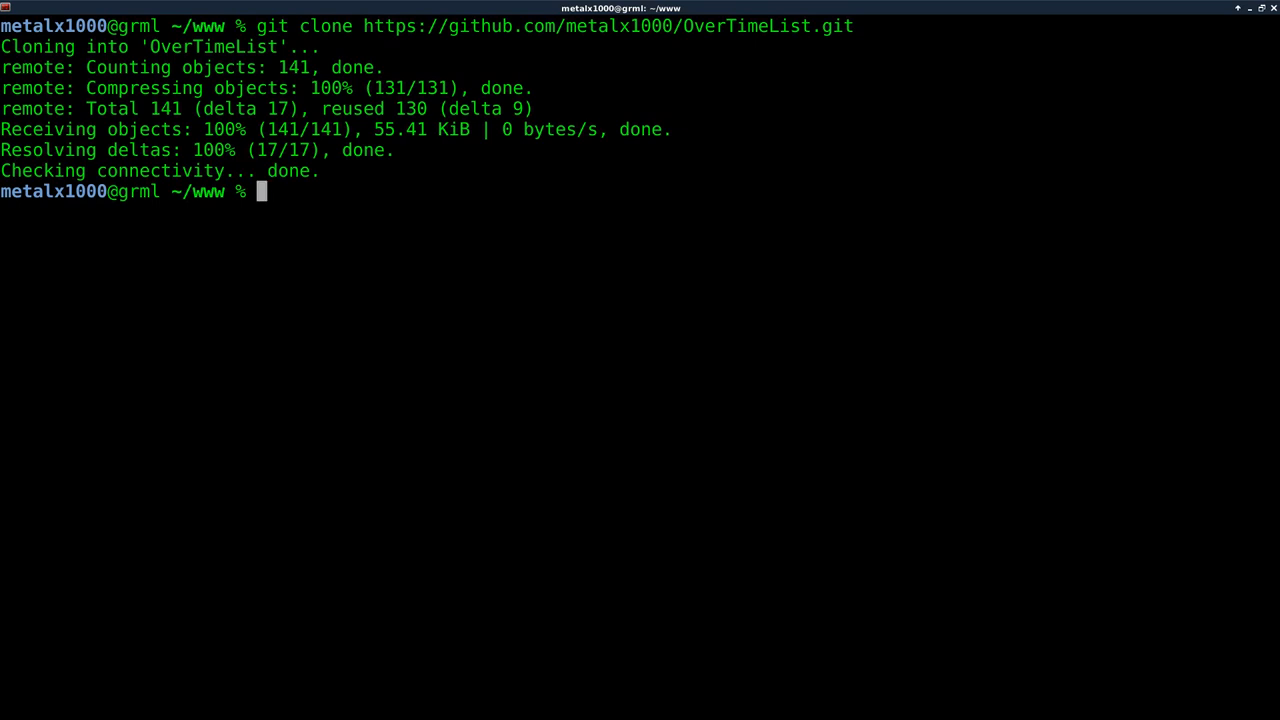
{"action": "mouse_move", "coordinate": [656, 330]}
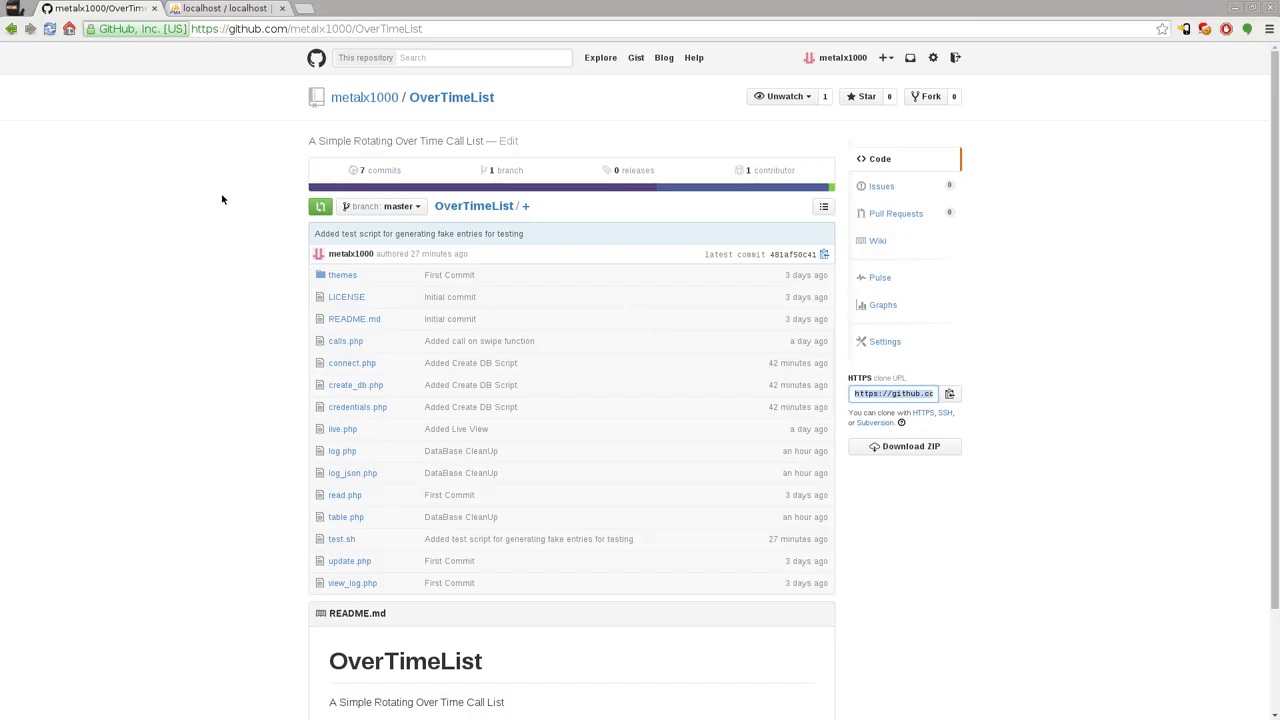
{"action": "left_click", "coordinate": [220, 8]}
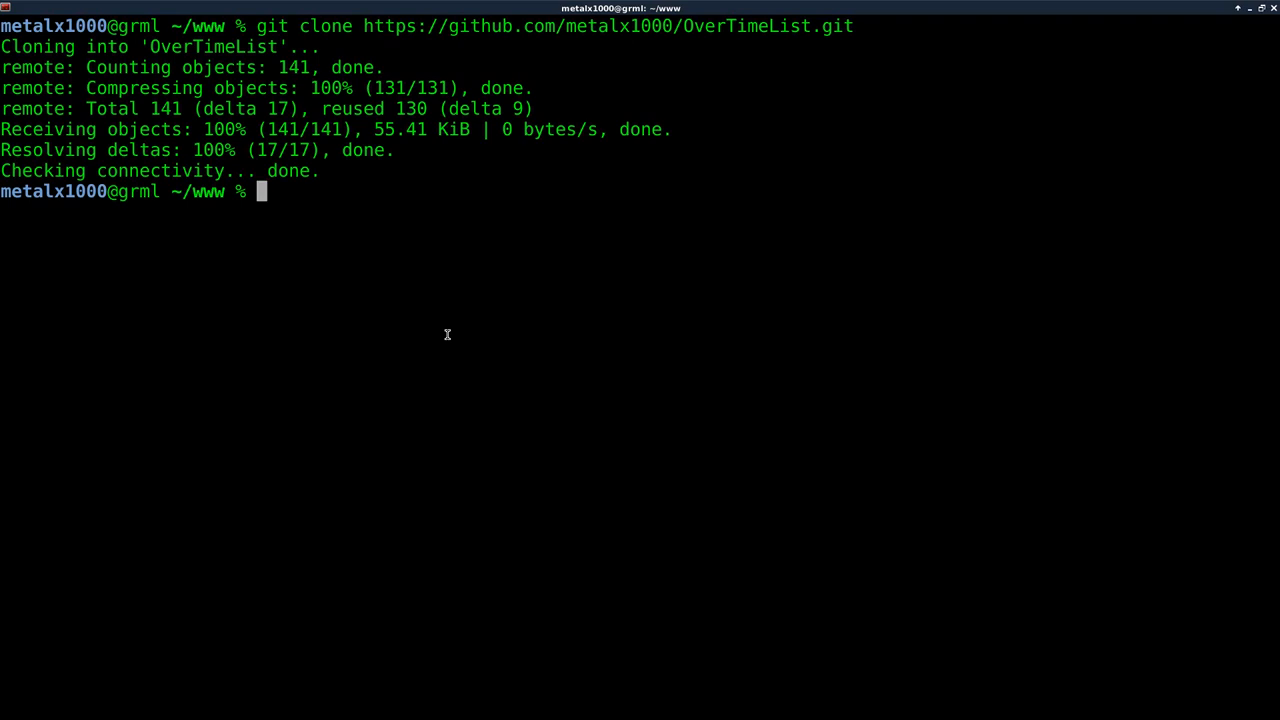
Enter the cloned OverTimeList folder and list its files.
{"action": "type", "text": "ls"}
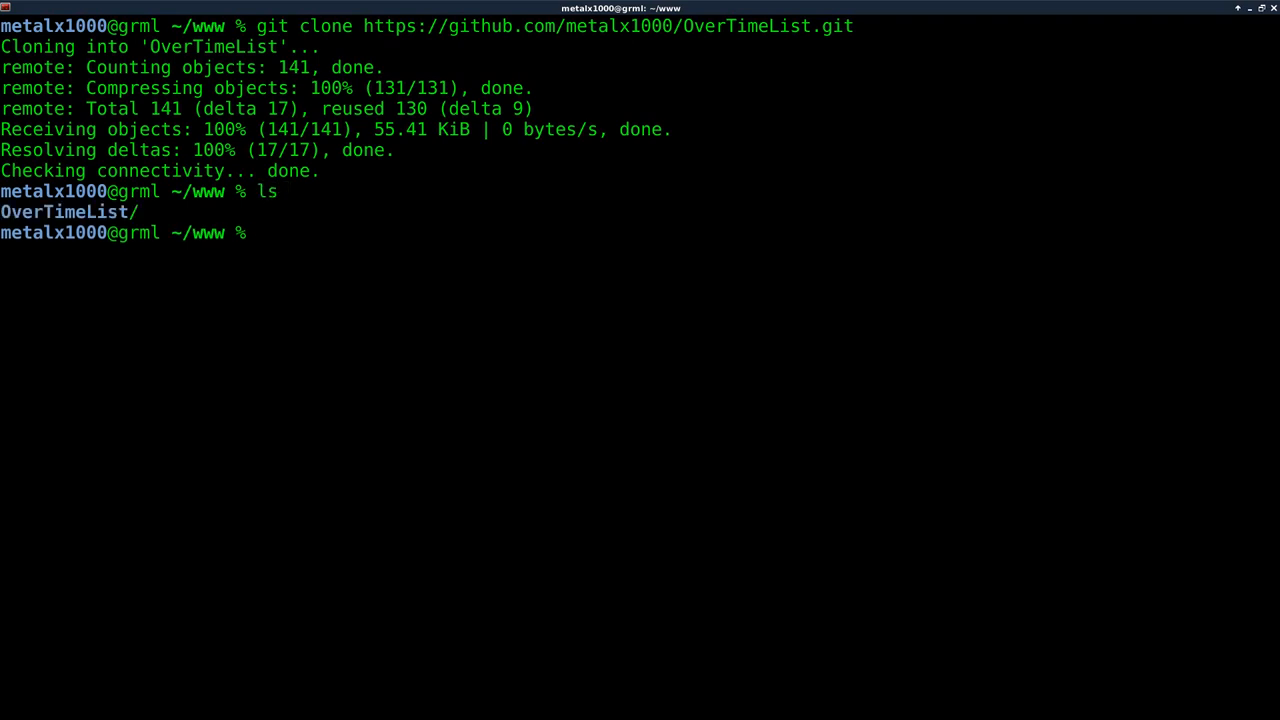
{"action": "type", "text": "cd OverTimeList/"}
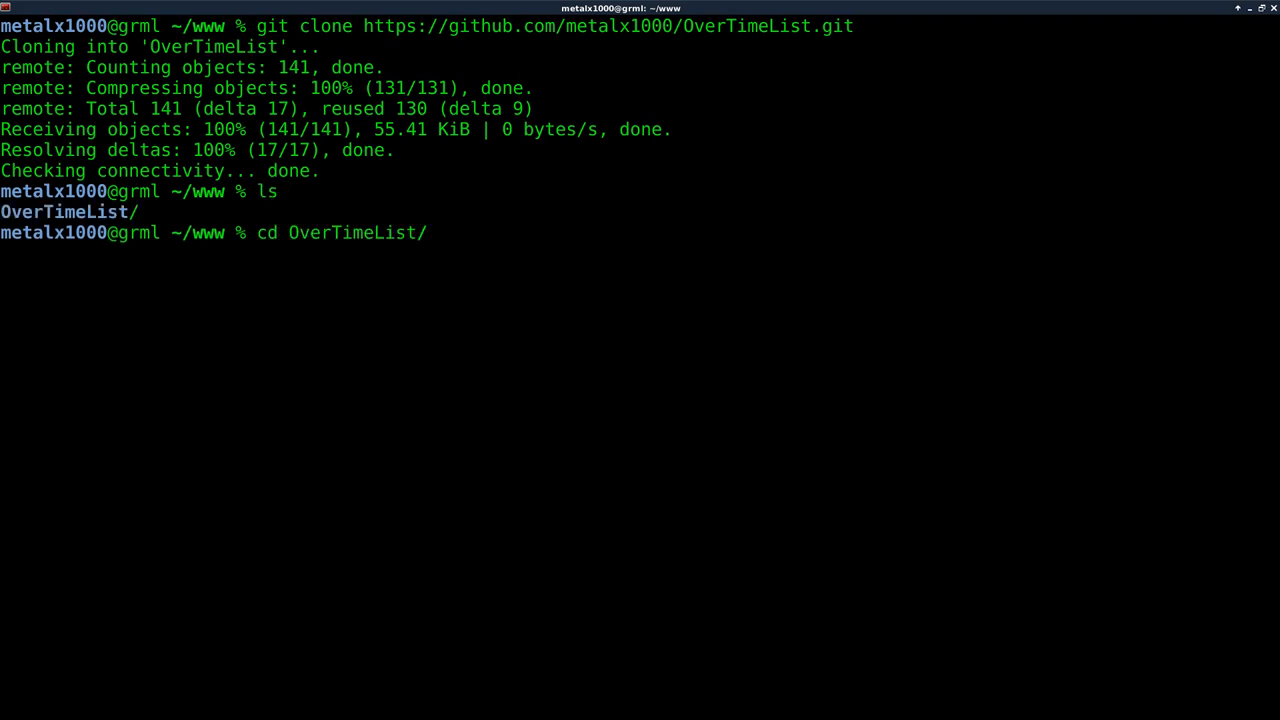
{"action": "key", "text": "Return"}
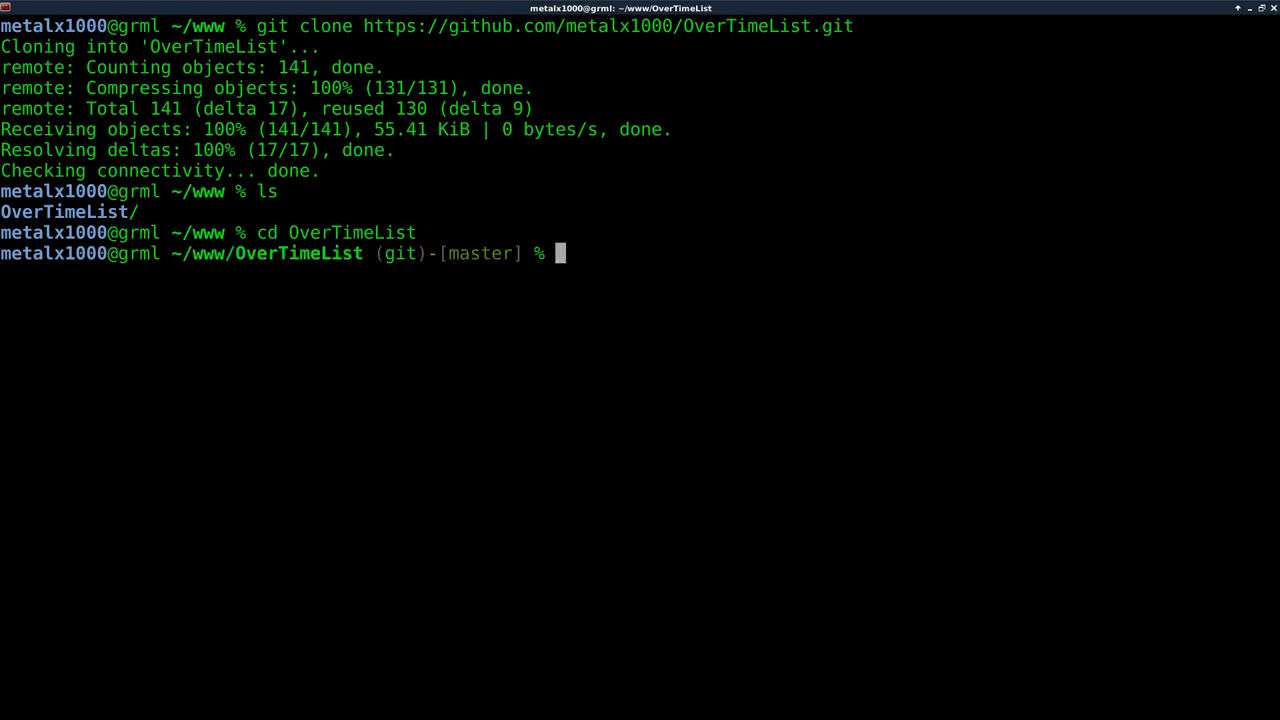
{"action": "type", "text": "ls"}
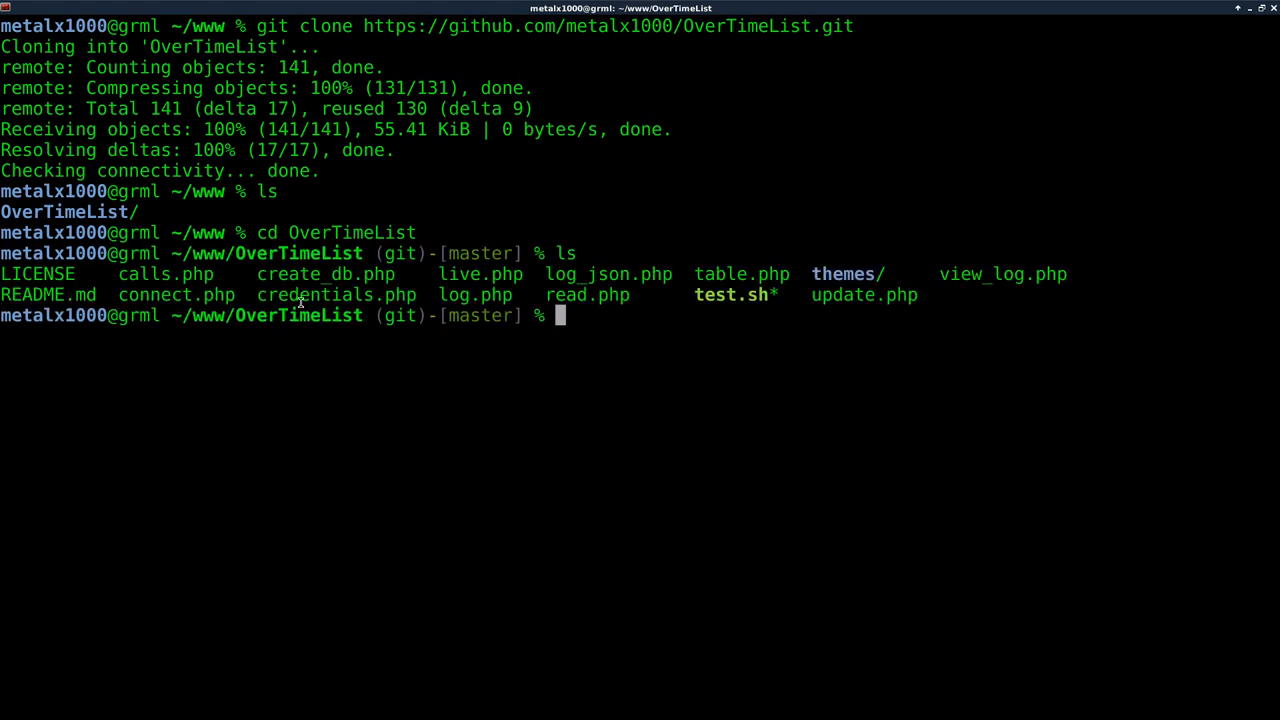
Review credentials.php in vim, then start opening the next file.
{"action": "type", "text": "vim"}
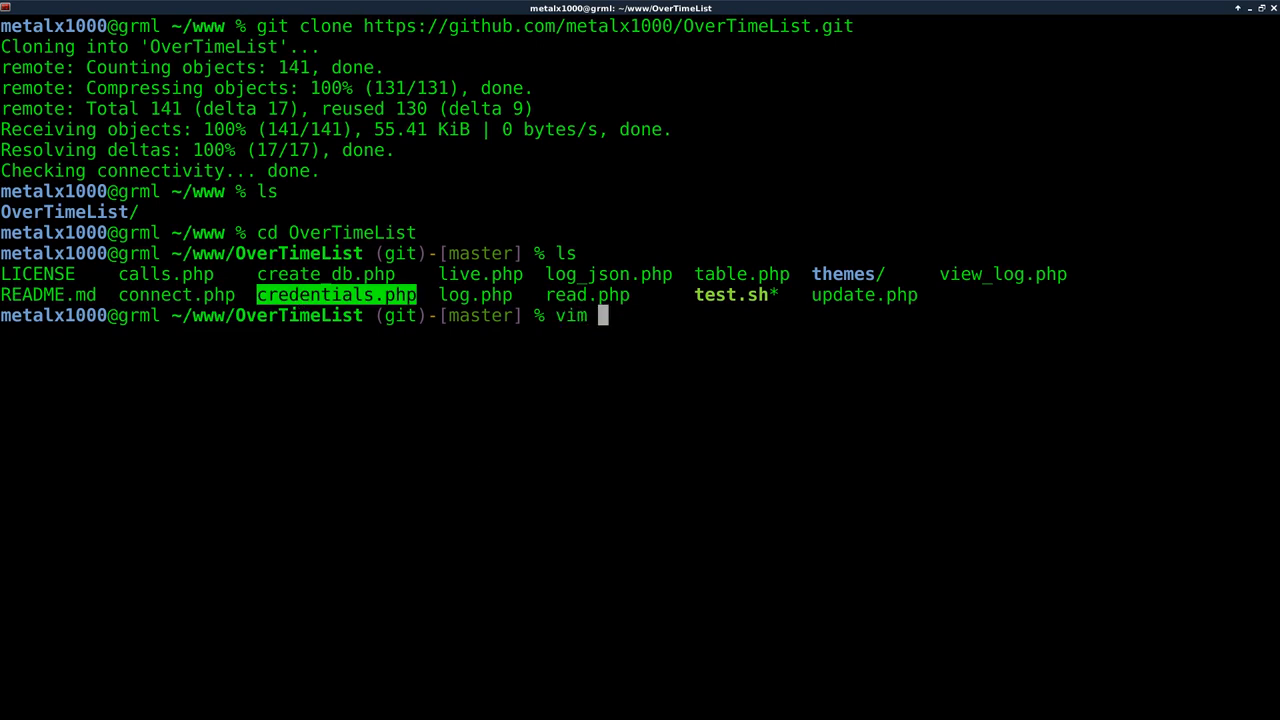
{"action": "type", "text": "credentials.php"}
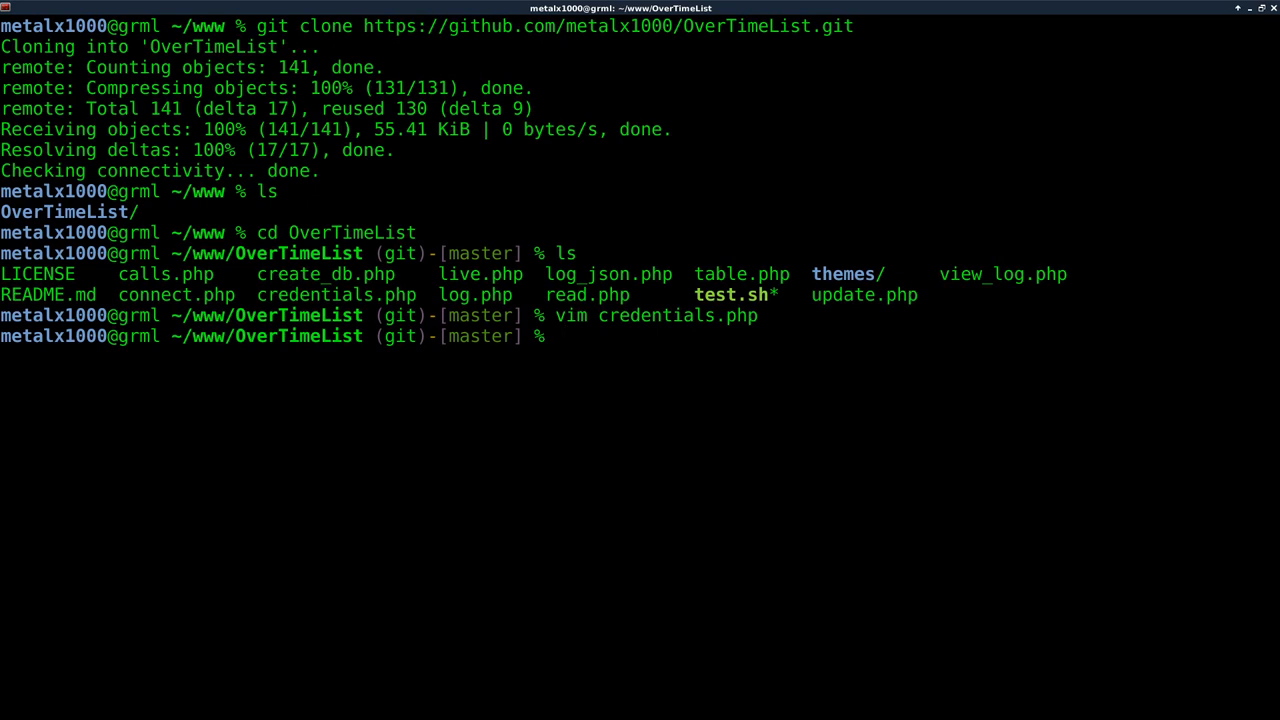
{"action": "type", "text": "vi"}
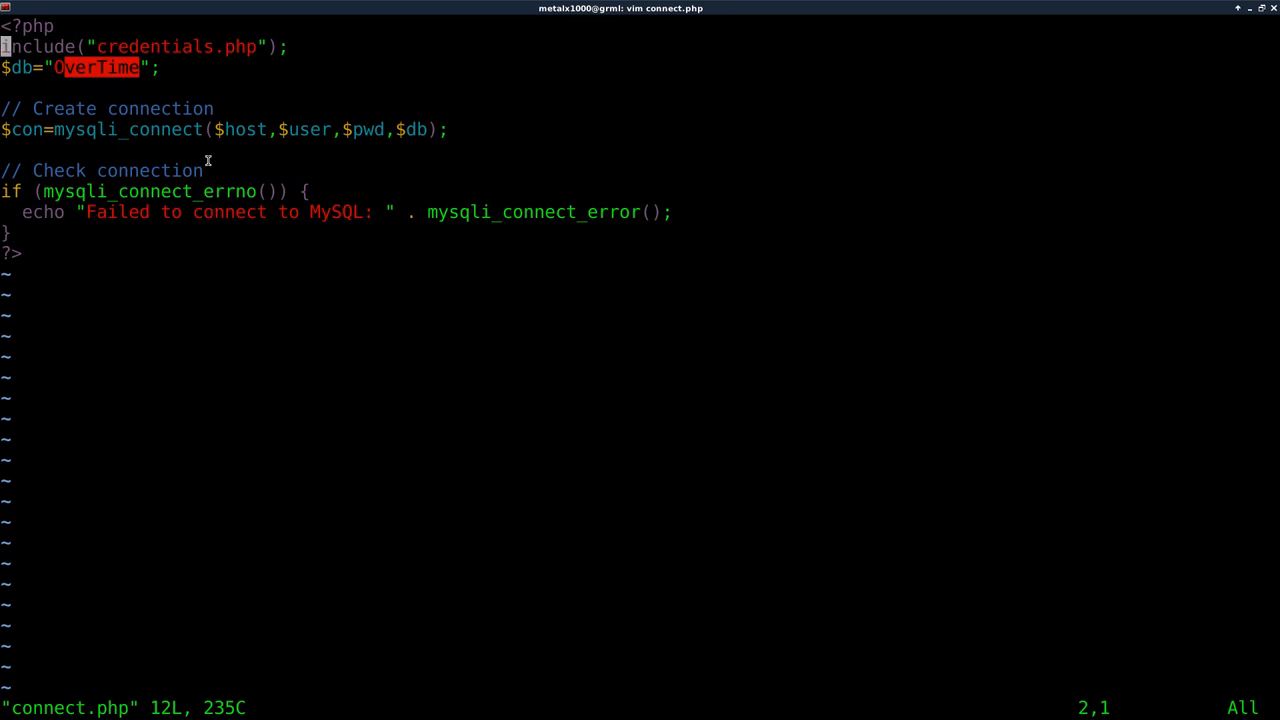
{"action": "mouse_move", "coordinate": [152, 232]}
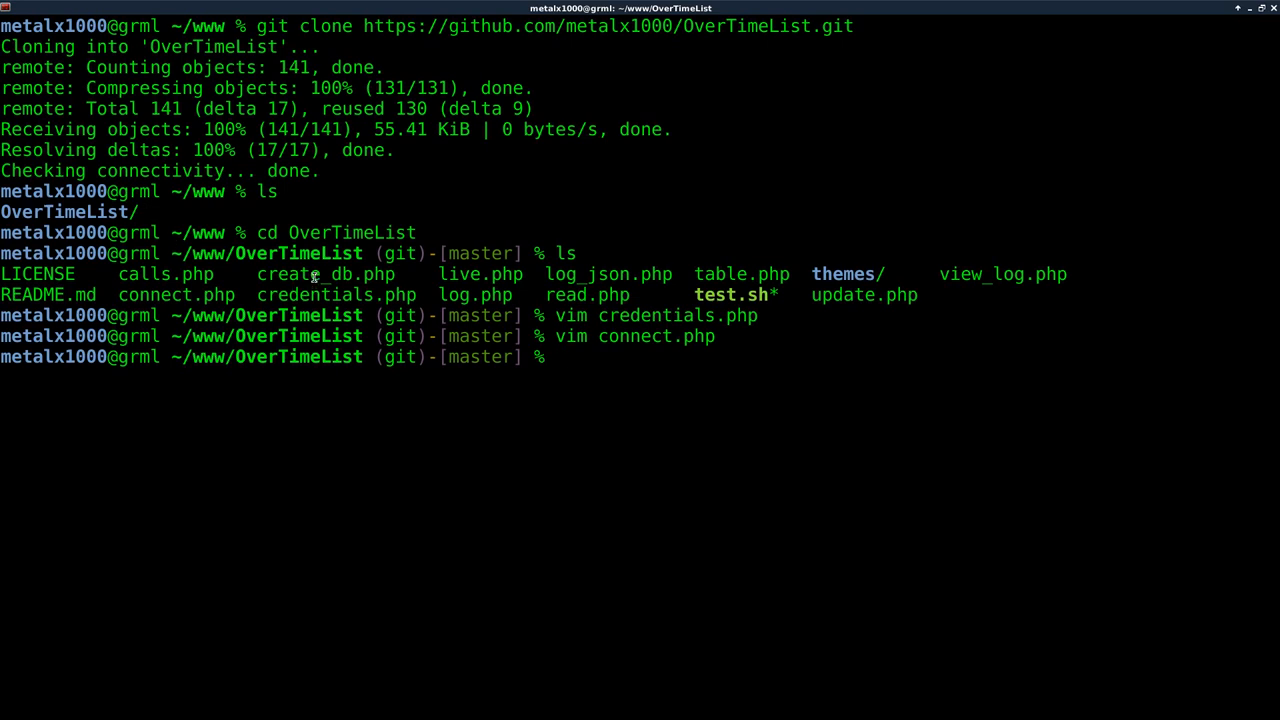
Review create_db.php in vim, scrolling through its CREATE DATABASE and CREATE TABLE statements.
{"action": "double_click", "coordinate": [324, 274]}
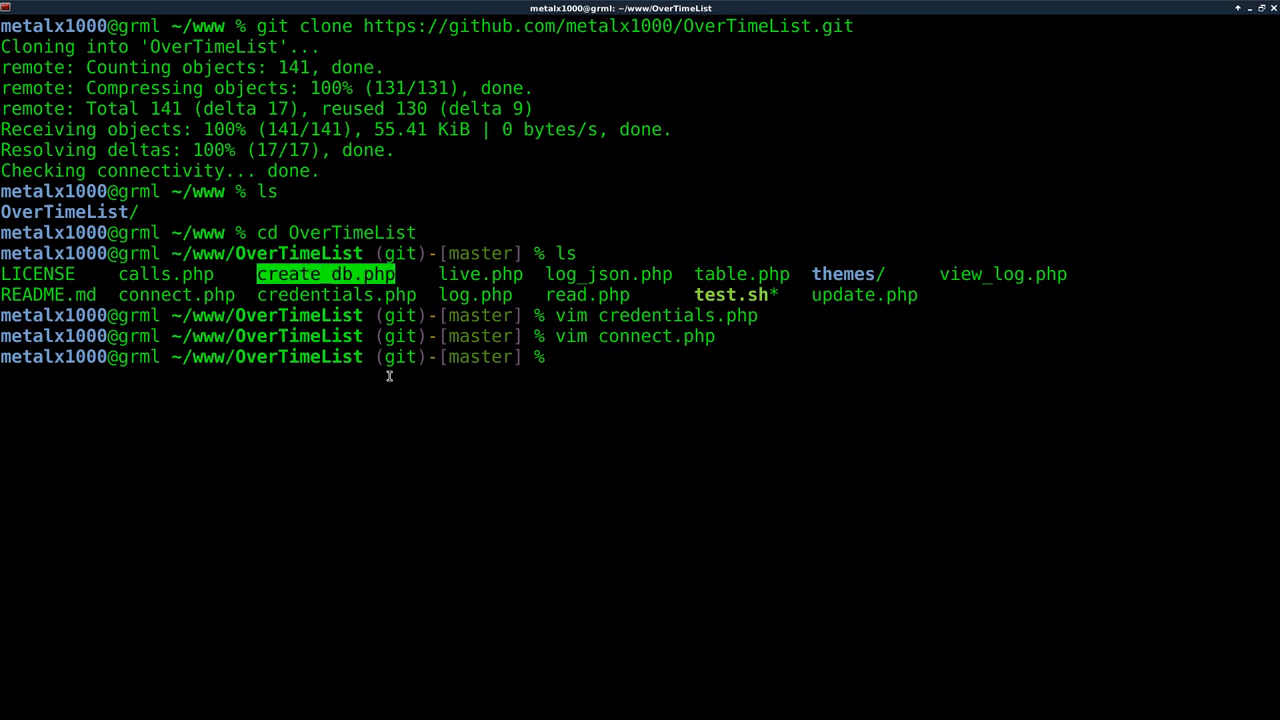
{"action": "type", "text": "vim"}
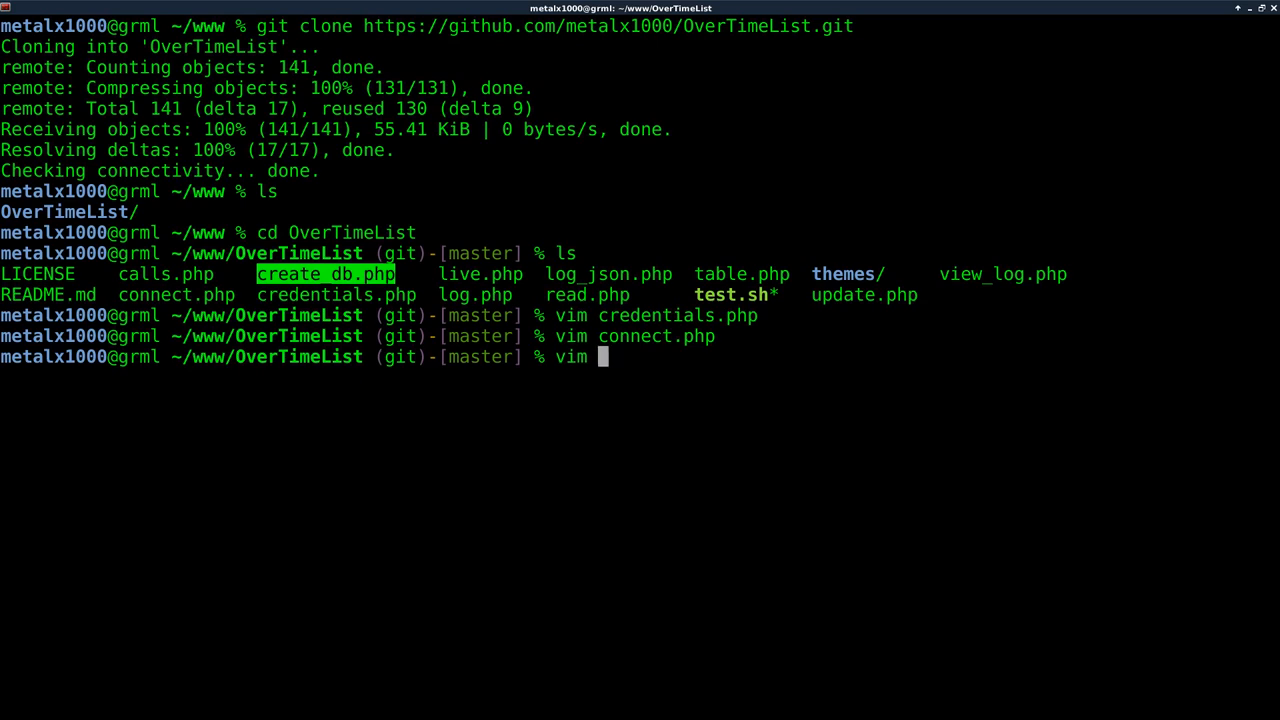
{"action": "type", "text": "create_db.php"}
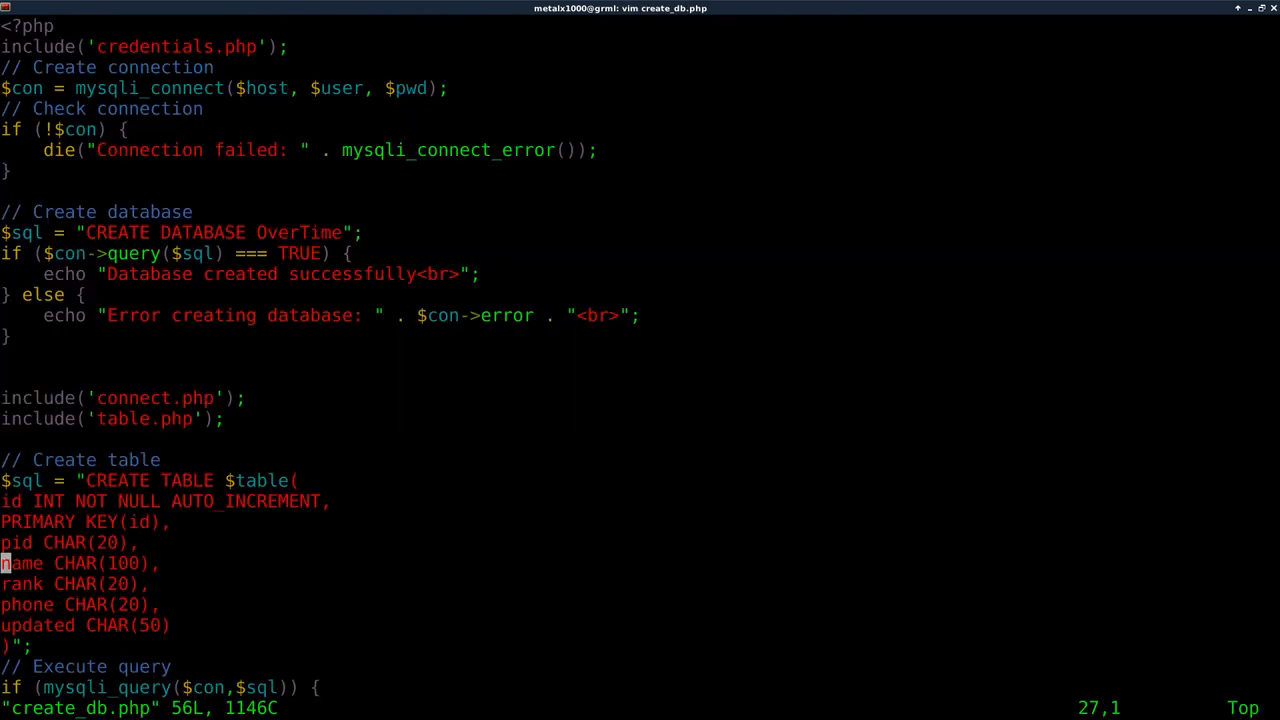
{"action": "key", "text": "gg"}
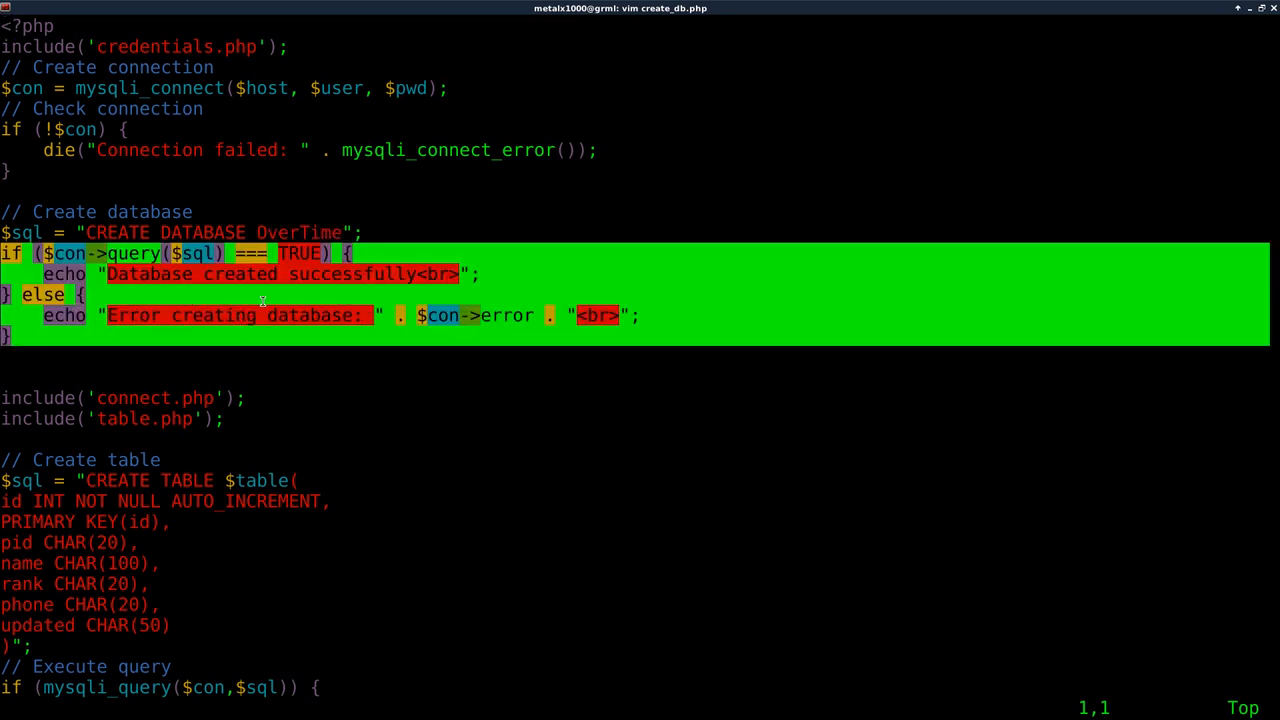
{"action": "scroll", "scroll_direction": "down", "scroll_amount": 3}
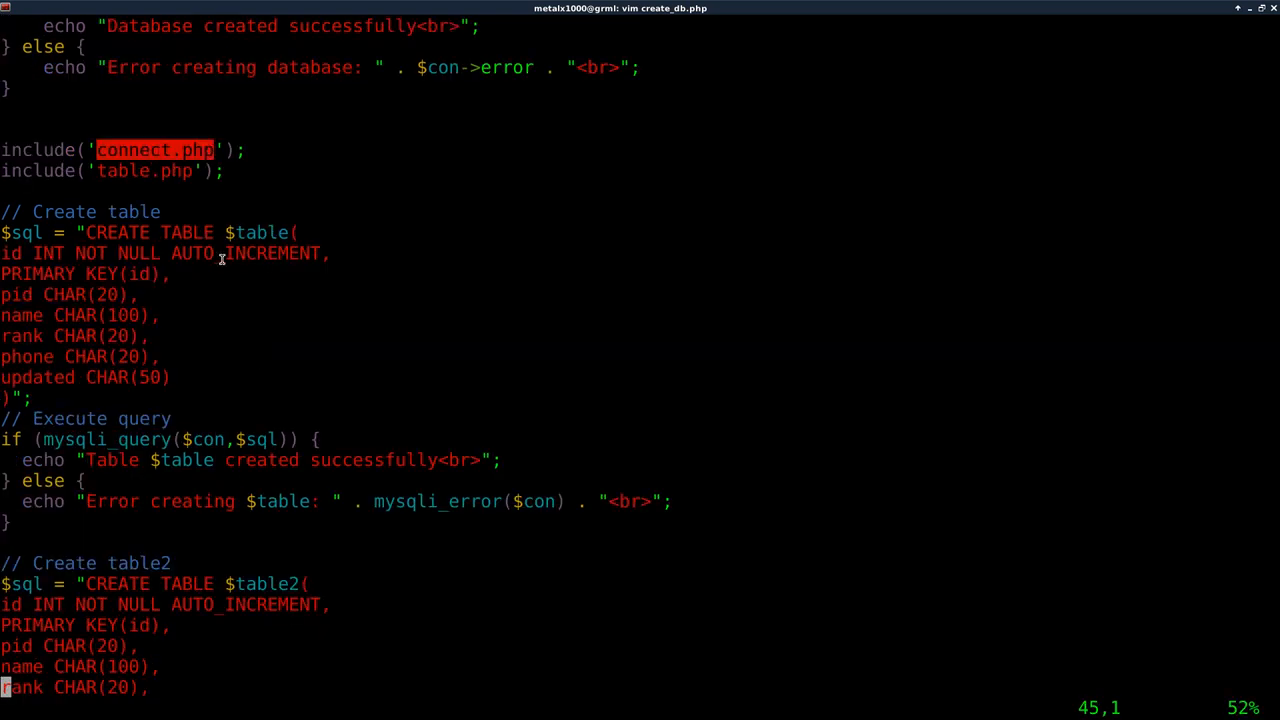
{"action": "left_click", "coordinate": [130, 170]}
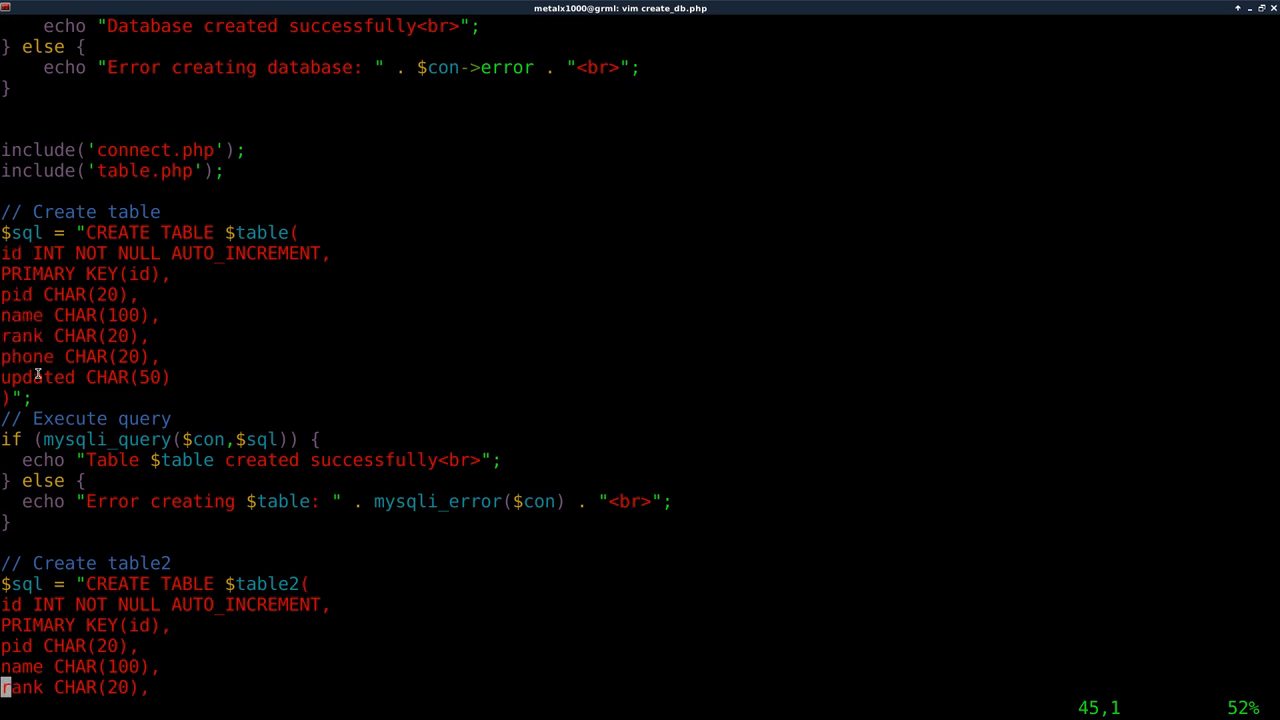
{"action": "scroll", "scroll_direction": "down", "scroll_amount": 3}
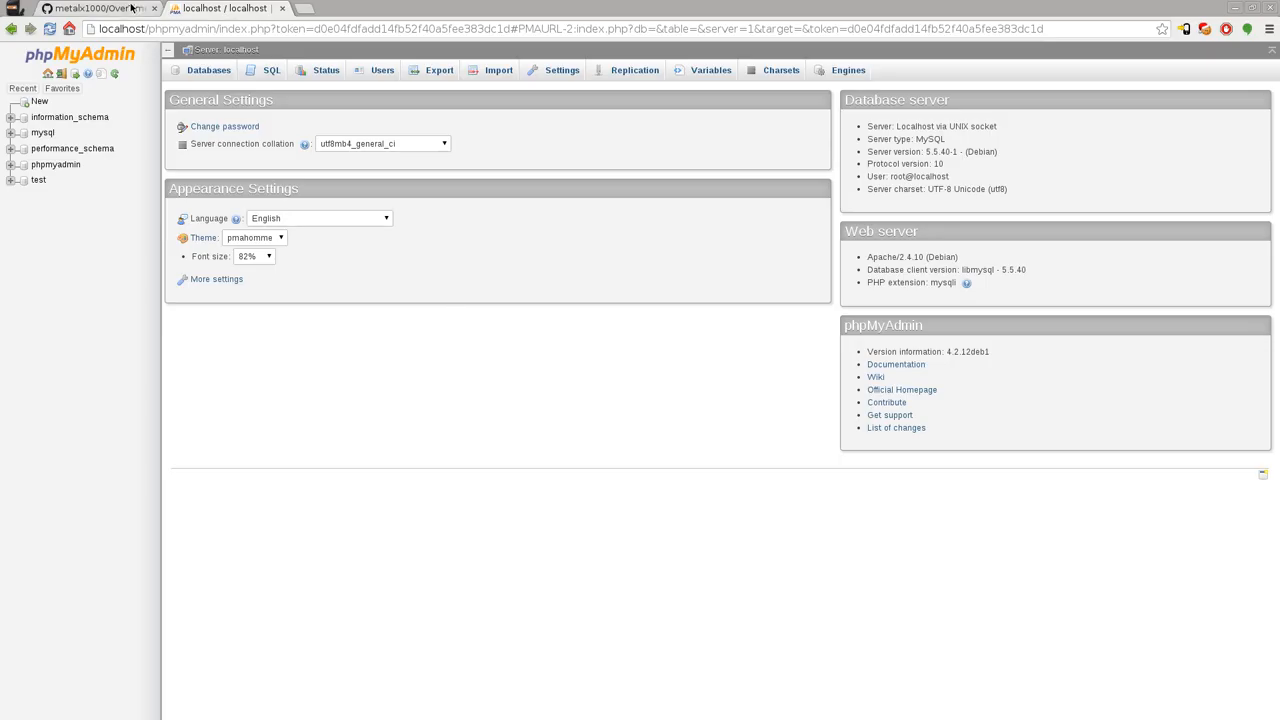
Switch to the localhost OverTimeList project folder listing tab.
{"action": "left_click", "coordinate": [356, 8]}
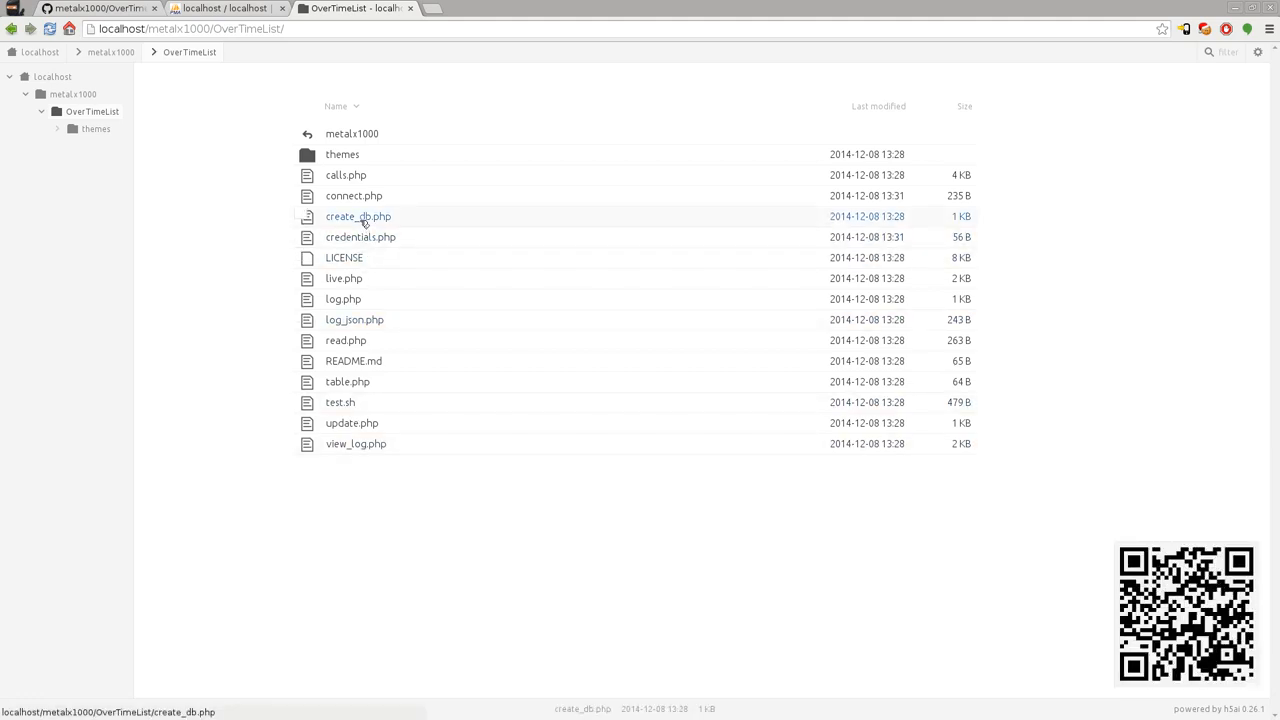
Run create_db.php from the directory listing so the OverTime database is created.
{"action": "left_click", "coordinate": [352, 8]}
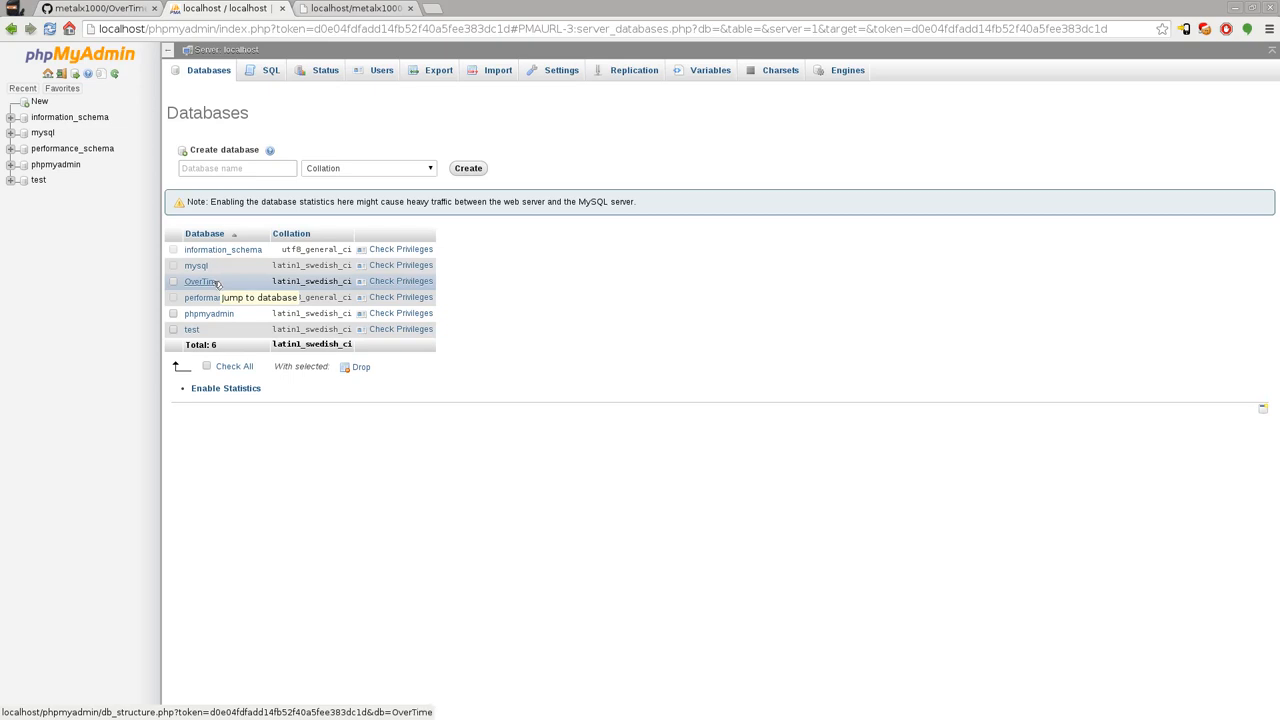
Open the OverTime database and view the OverTimeList table's column structure.
{"action": "left_click", "coordinate": [200, 280]}
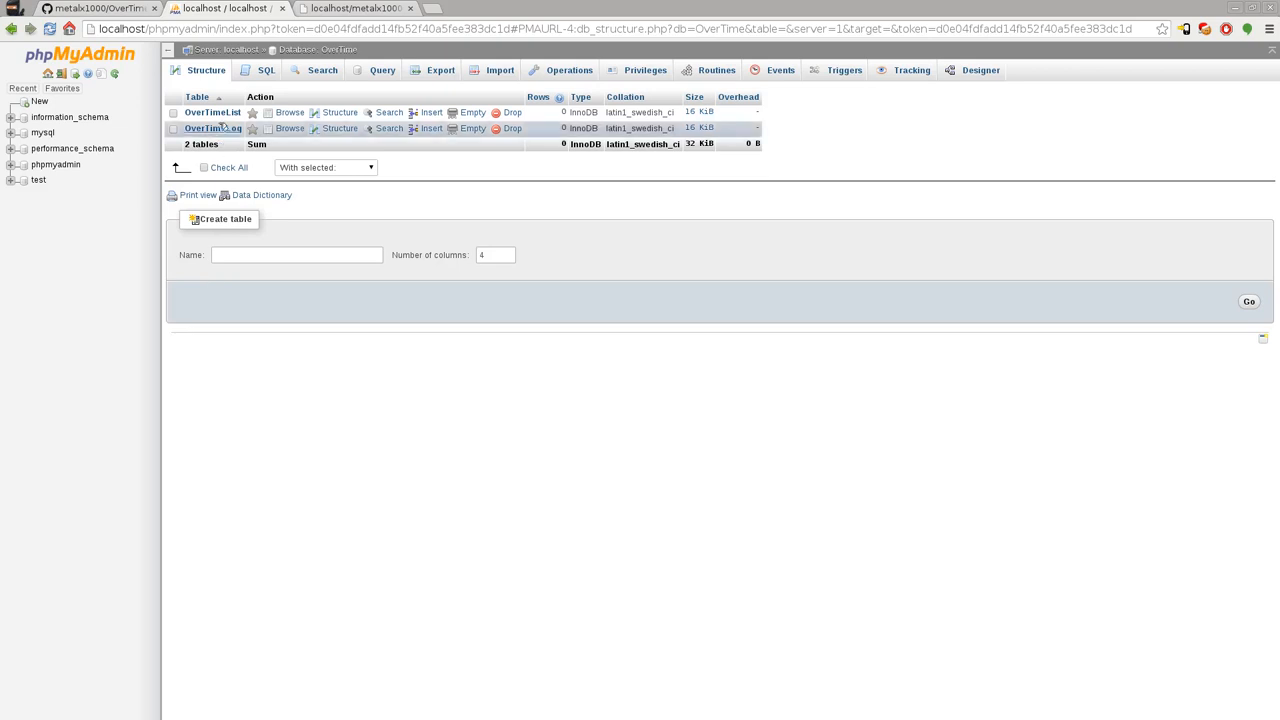
{"action": "left_click", "coordinate": [288, 112]}
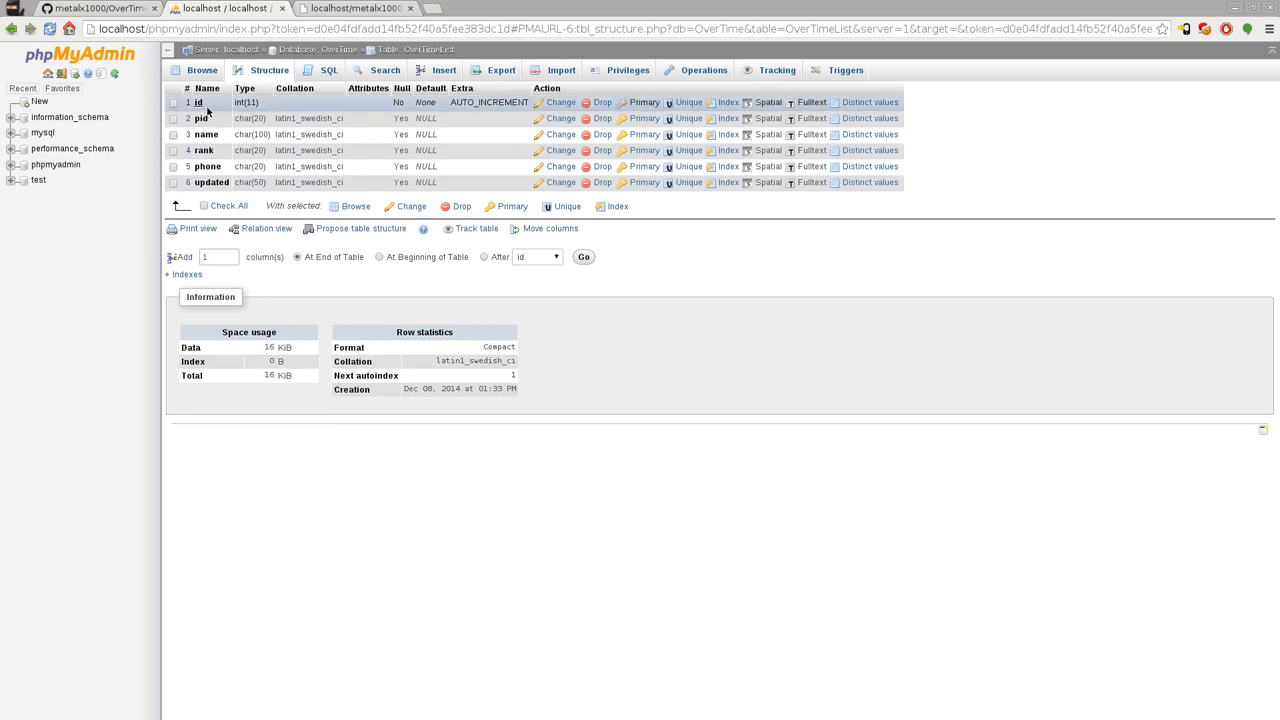
{"action": "mouse_move", "coordinate": [516, 114]}
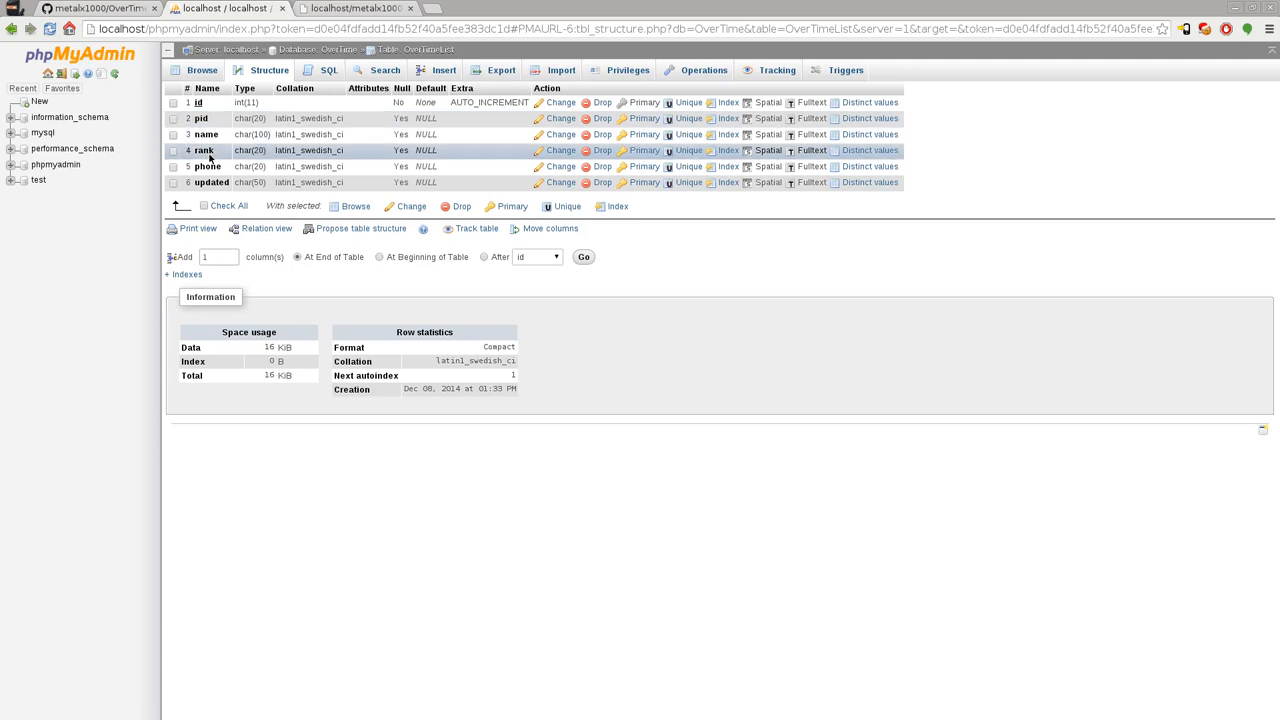
{"action": "mouse_move", "coordinate": [218, 160]}
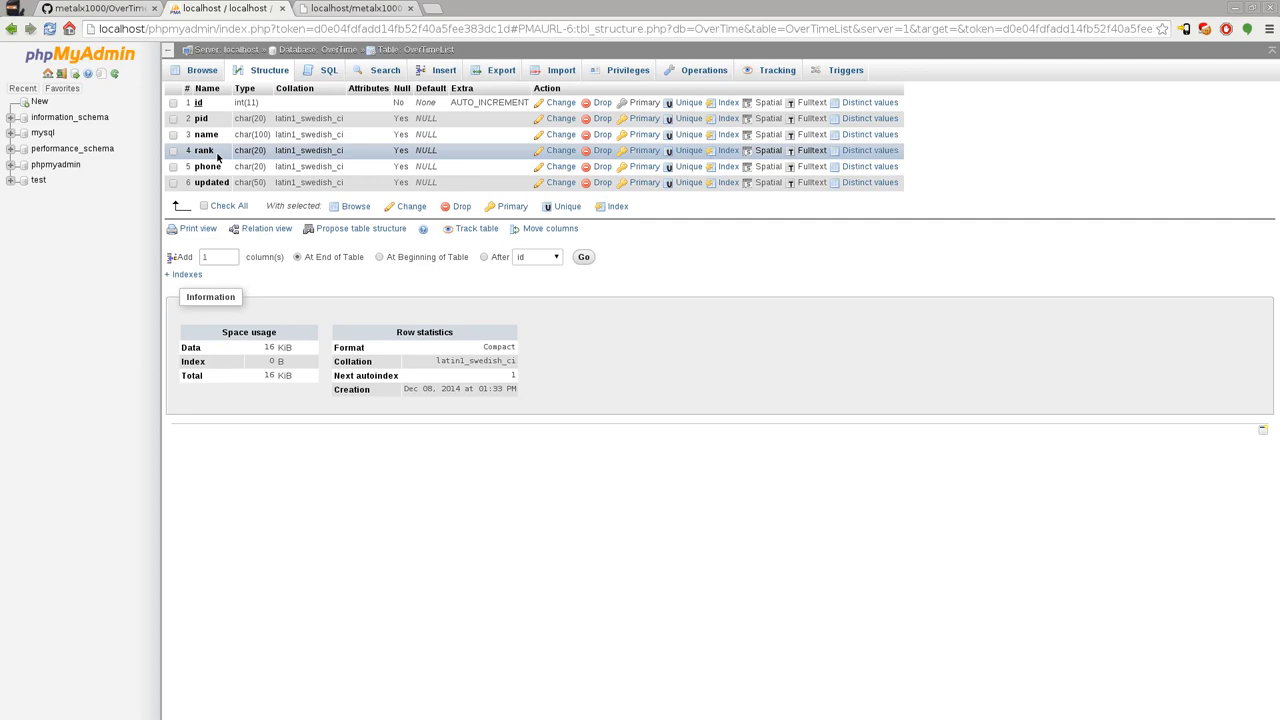
{"action": "mouse_move", "coordinate": [212, 168]}
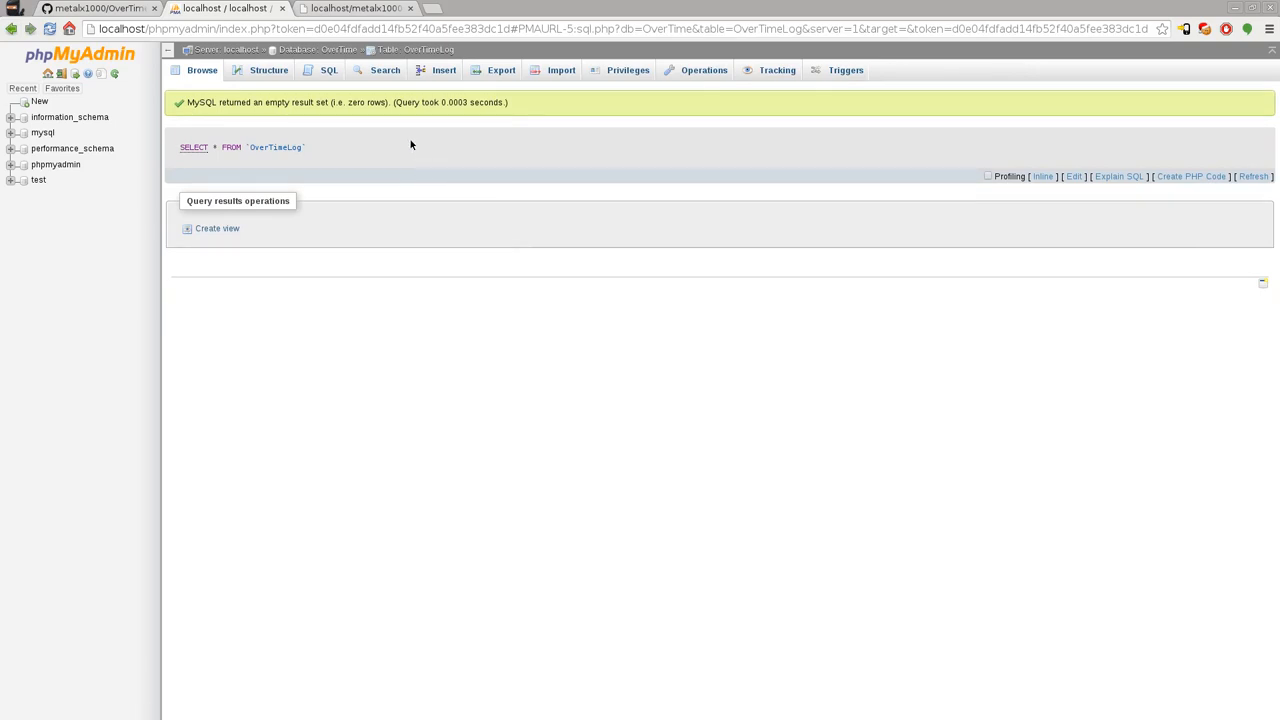
{"action": "mouse_move", "coordinate": [426, 90]}
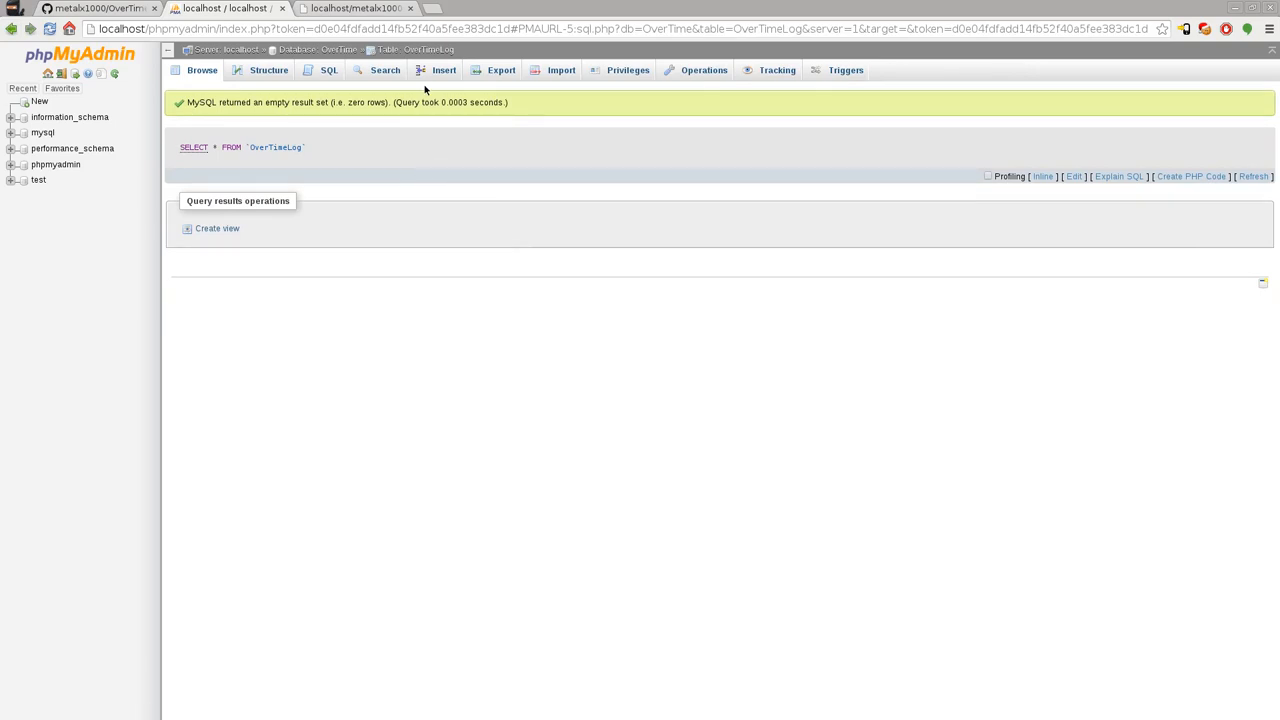
{"action": "mouse_move", "coordinate": [422, 100]}
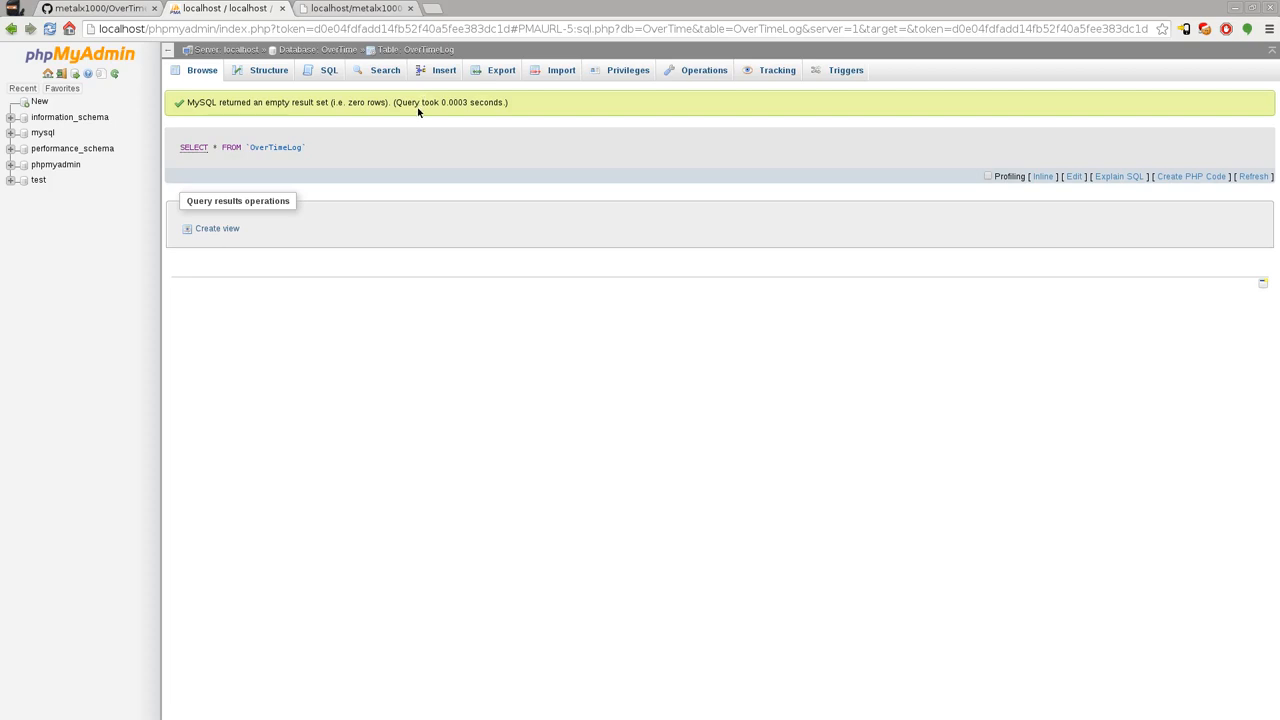
{"action": "mouse_move", "coordinate": [424, 88]}
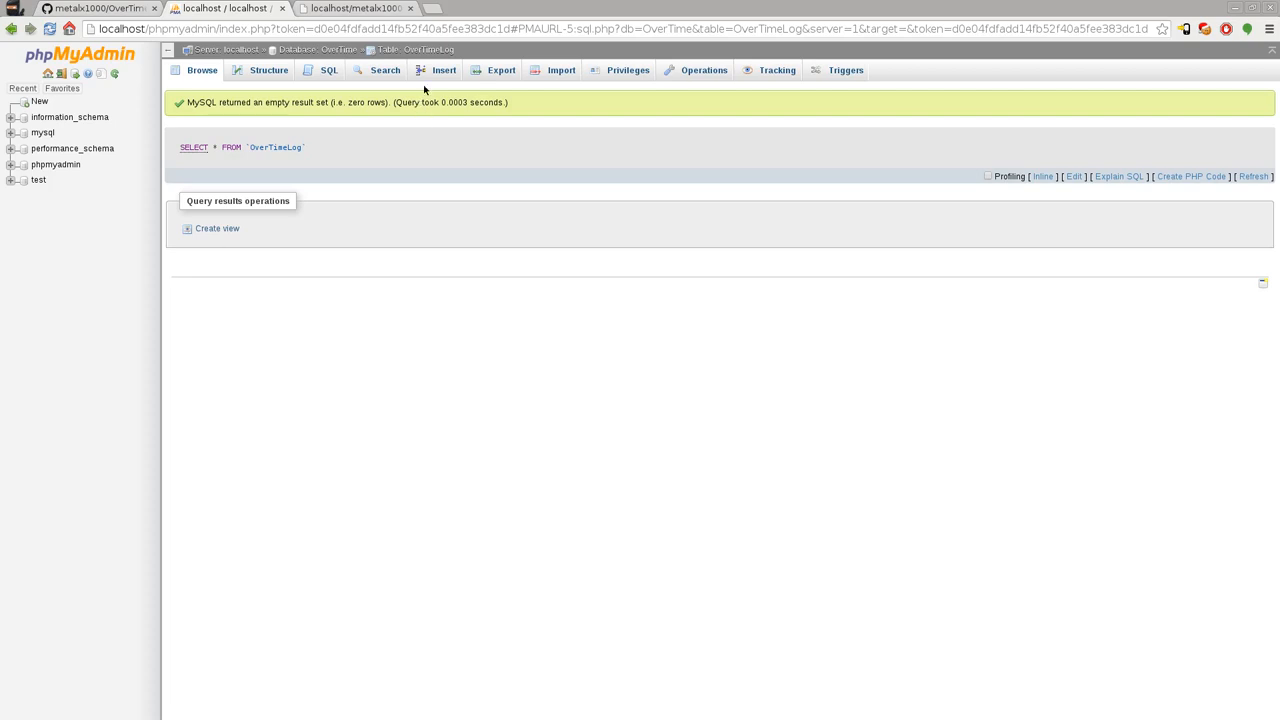
View the OverTimeLog table's columns id, pid, name, rank, phone and date.
{"action": "left_click", "coordinate": [268, 70]}
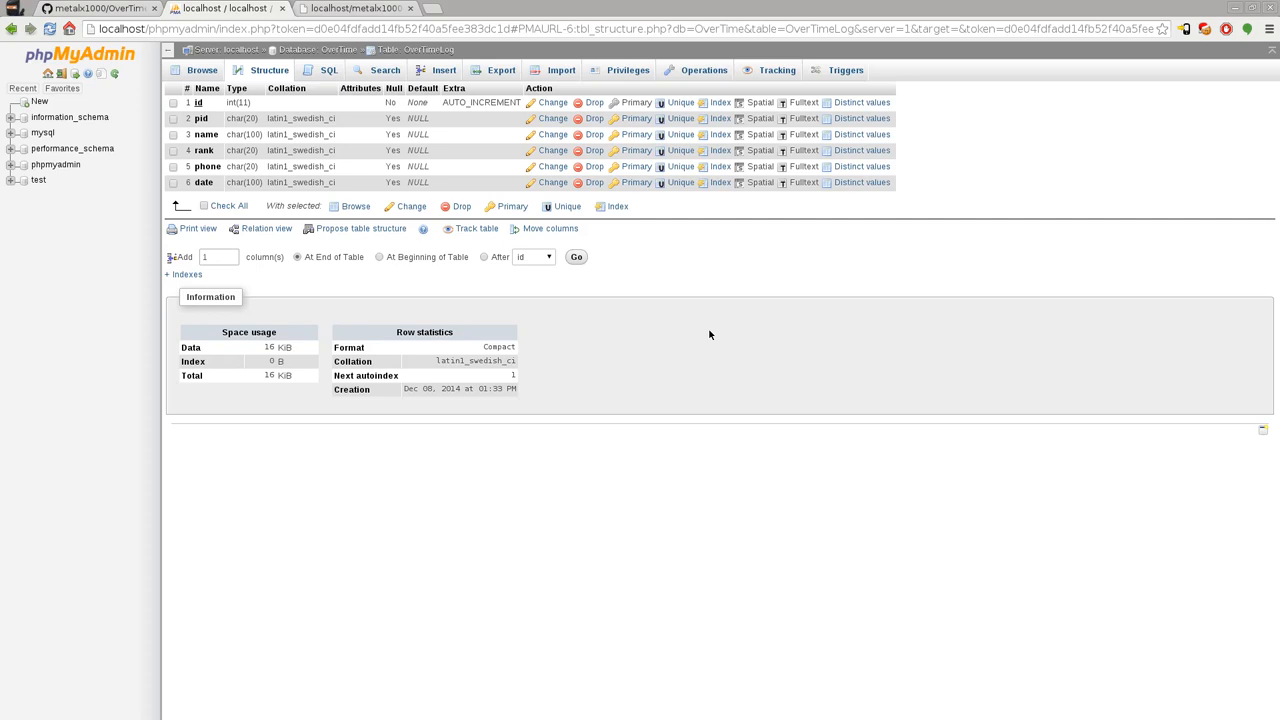
{"action": "mouse_move", "coordinate": [716, 364]}
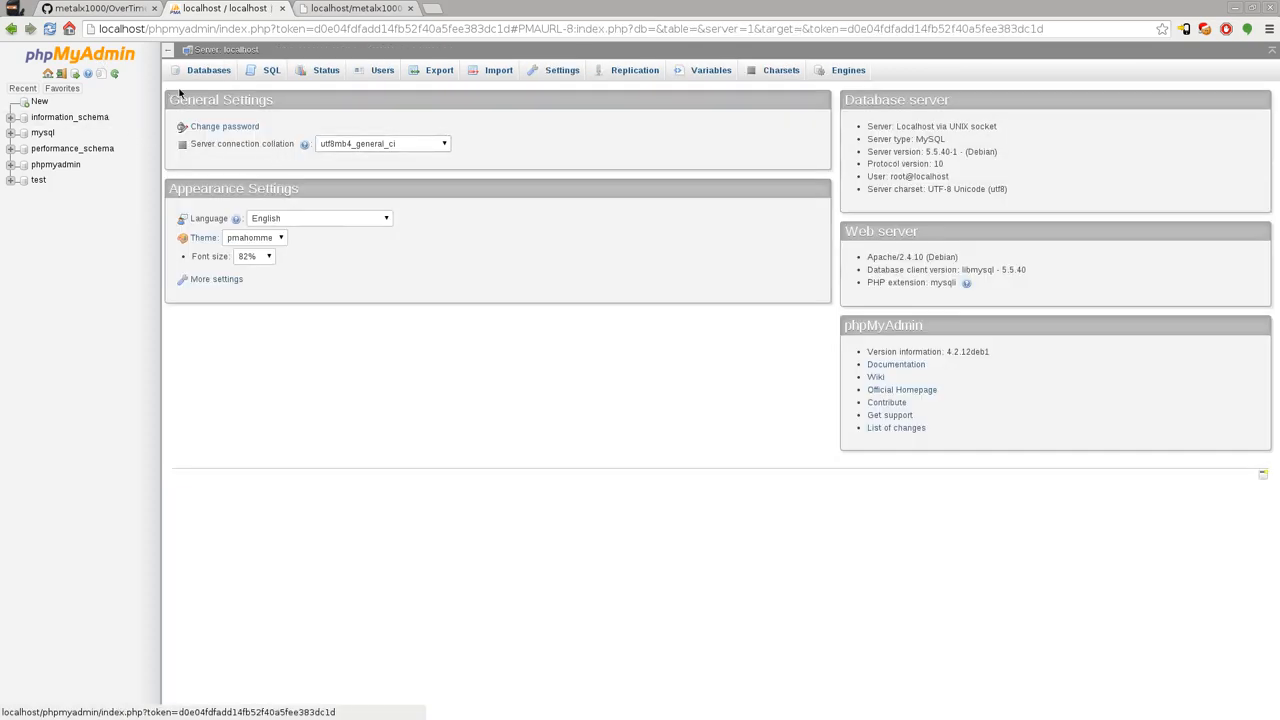
Check OverTimeList in the OverTime database is empty and load the Over Time Call List from calls.php.
{"action": "left_click", "coordinate": [208, 70]}
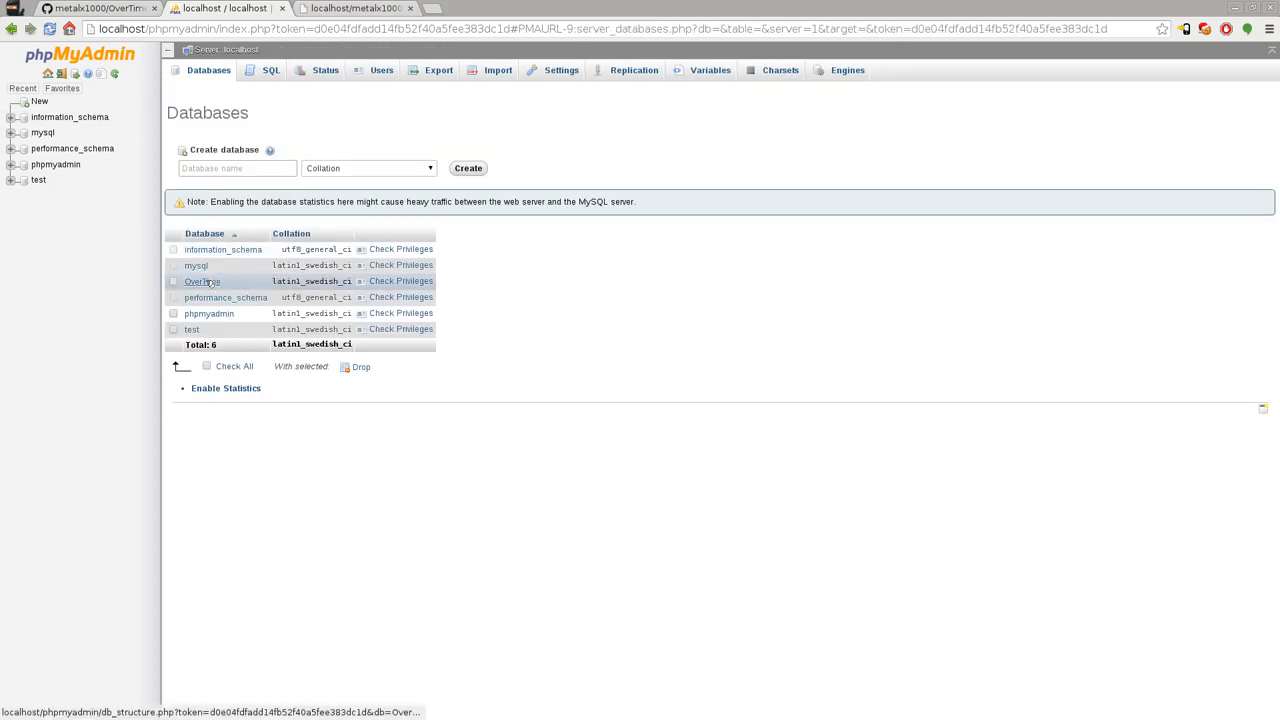
{"action": "left_click", "coordinate": [200, 280]}
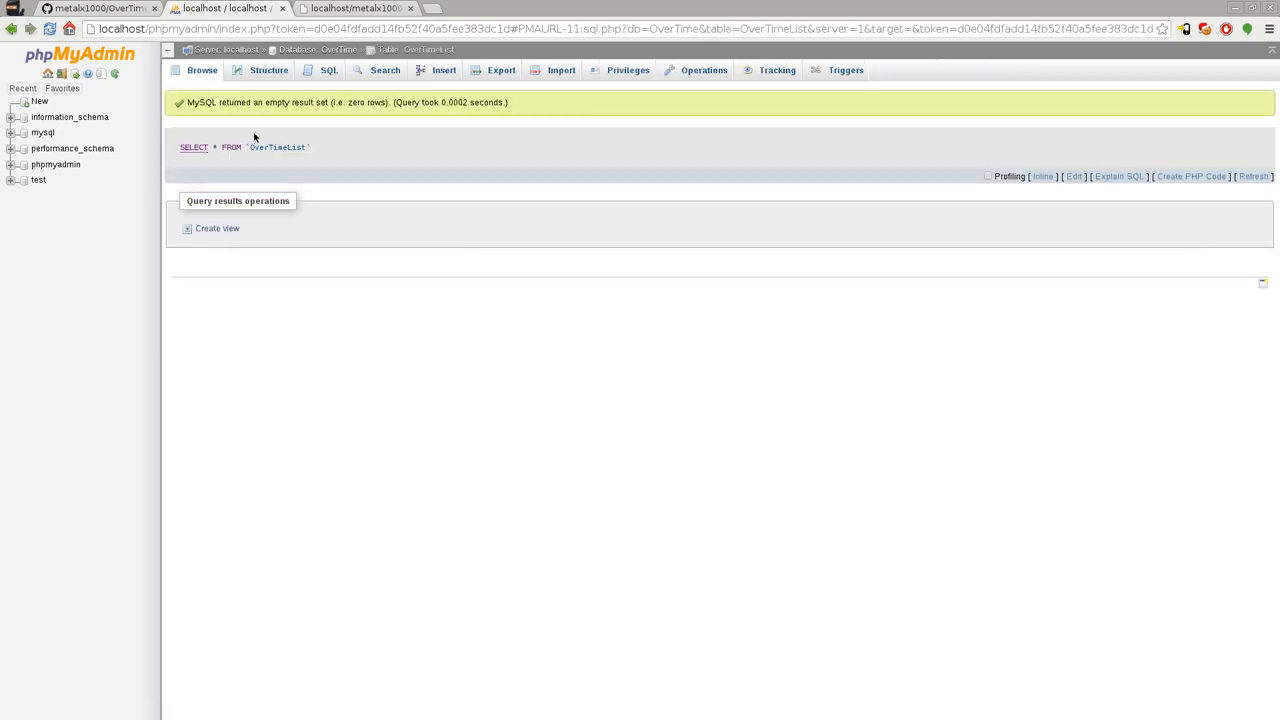
{"action": "left_click", "coordinate": [350, 8]}
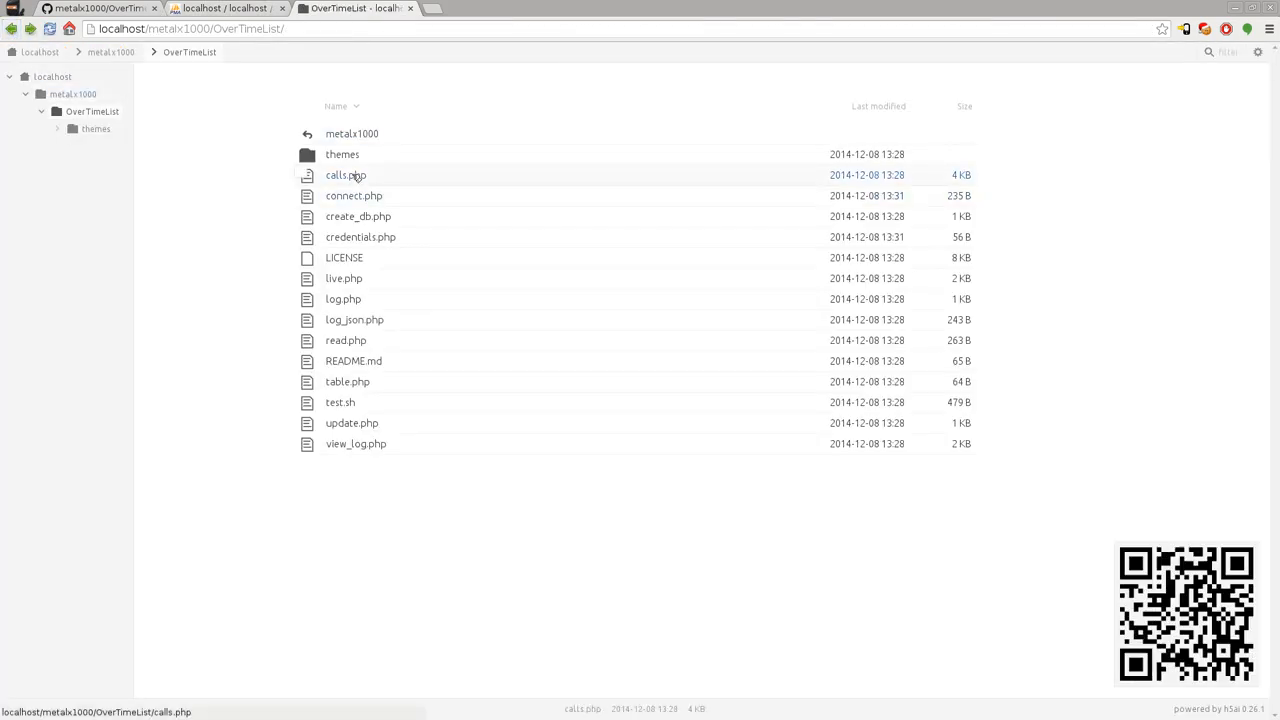
{"action": "left_click", "coordinate": [350, 8]}
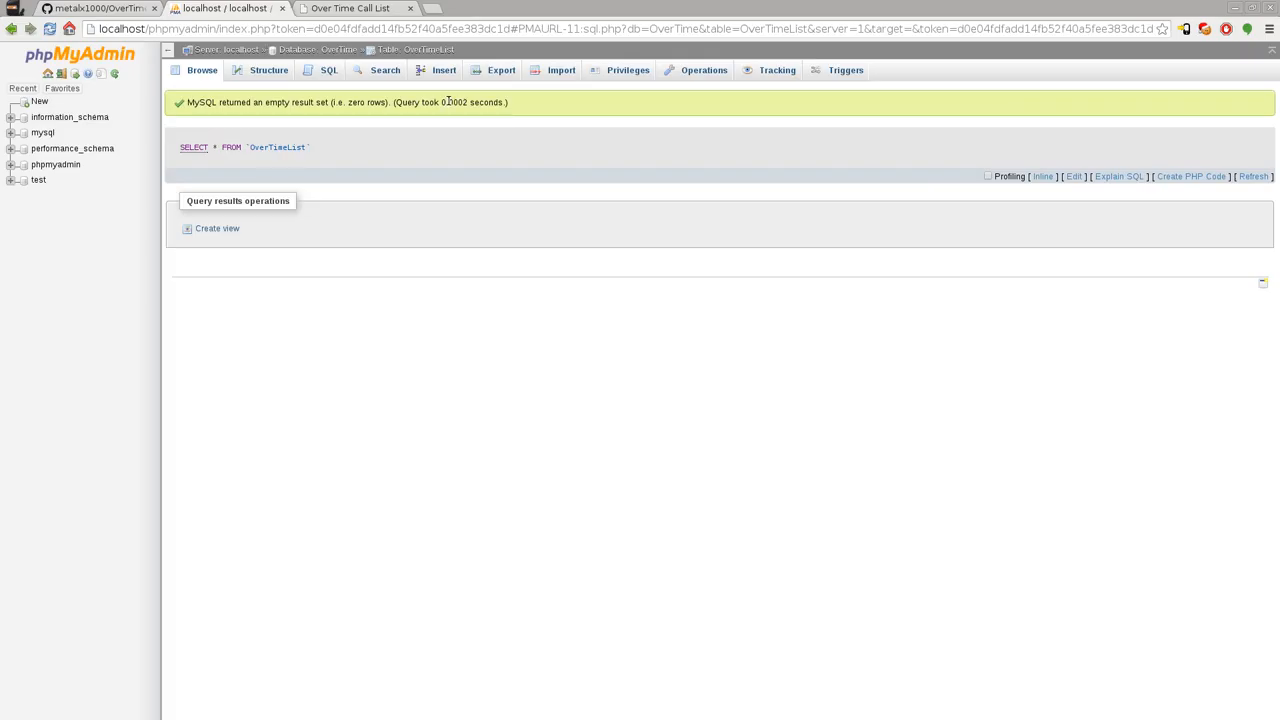
{"action": "mouse_move", "coordinate": [408, 76]}
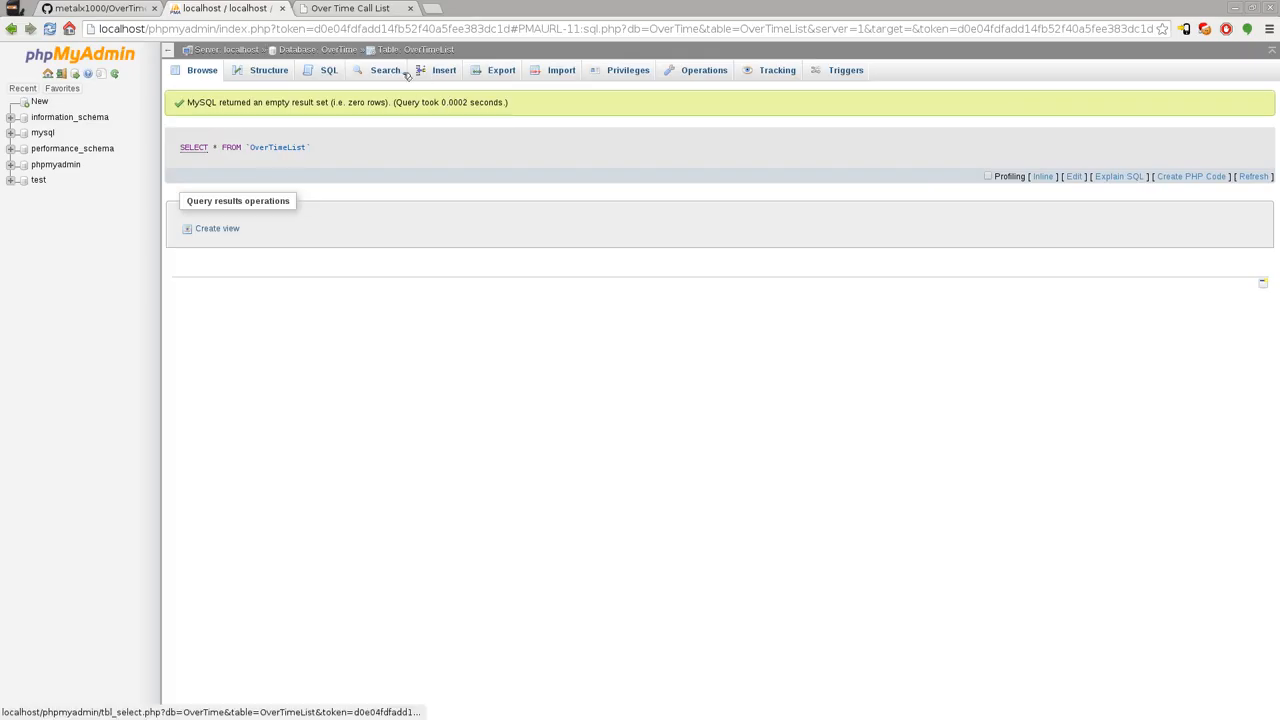
Insert a first OverTimeList row with pid 65rt7y8, name John Smith and rank Fire Fighter.
{"action": "left_click", "coordinate": [444, 70]}
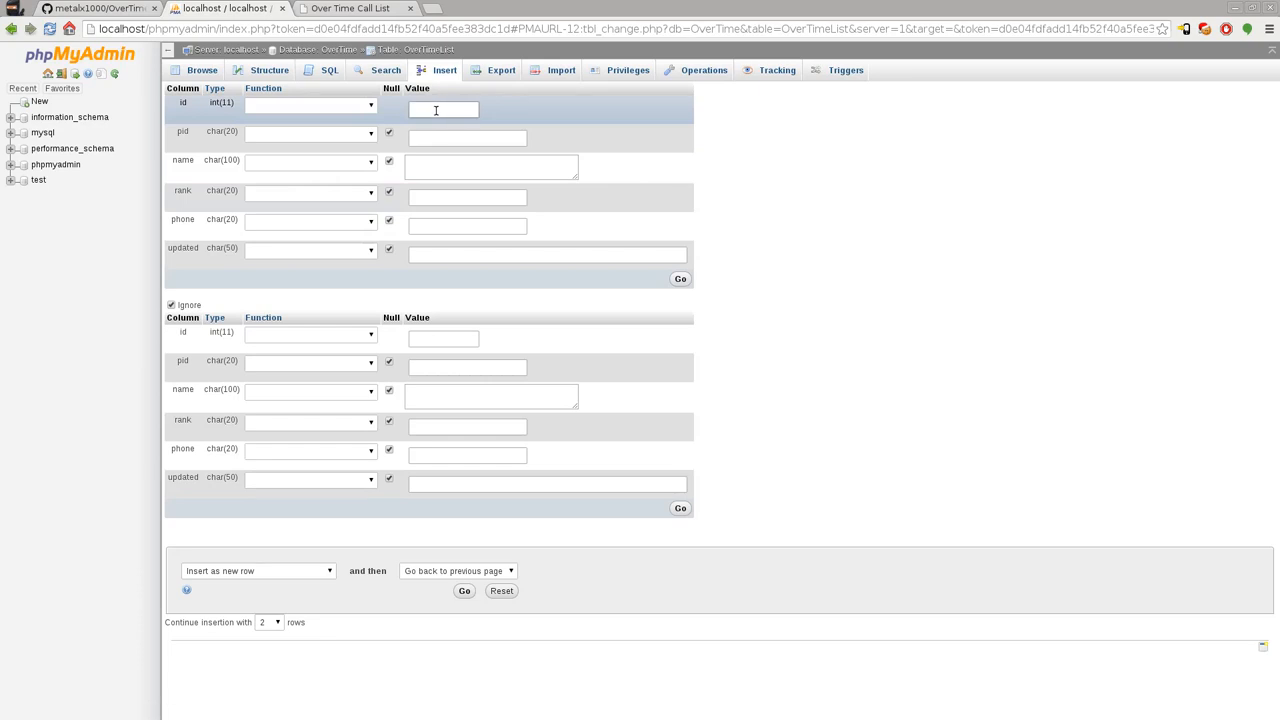
{"action": "left_click", "coordinate": [466, 136]}
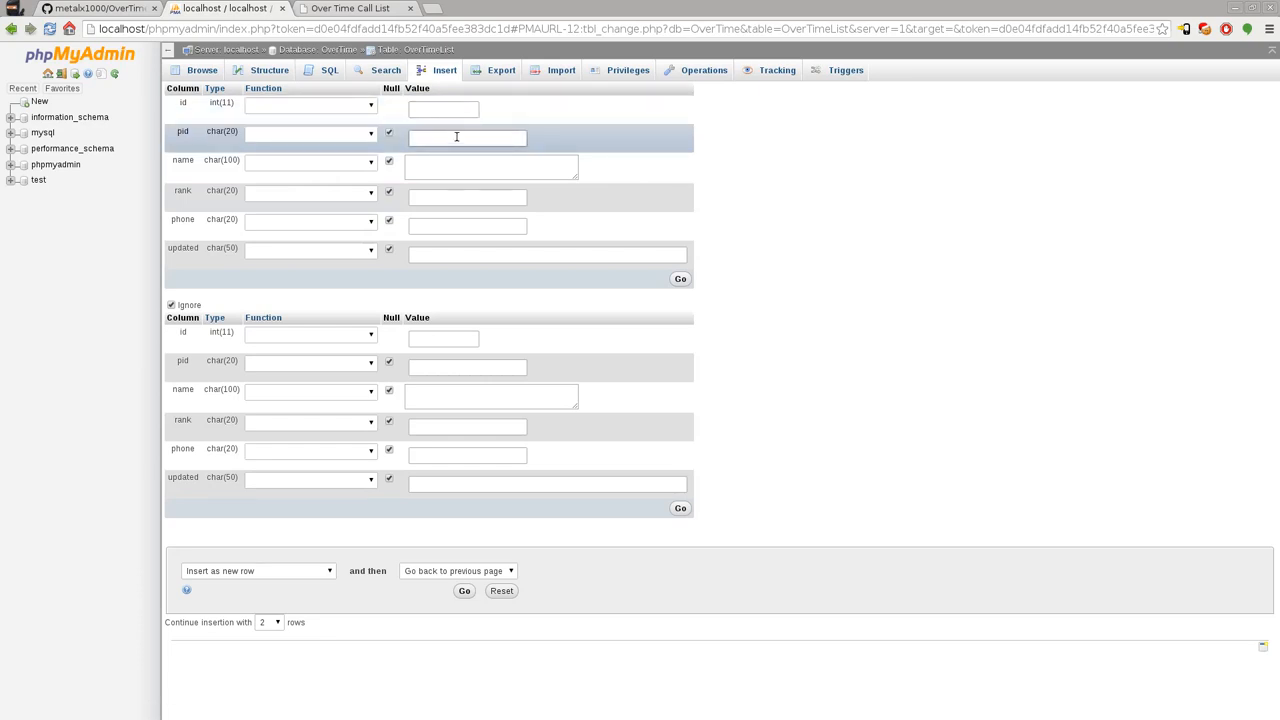
{"action": "left_click", "coordinate": [466, 136]}
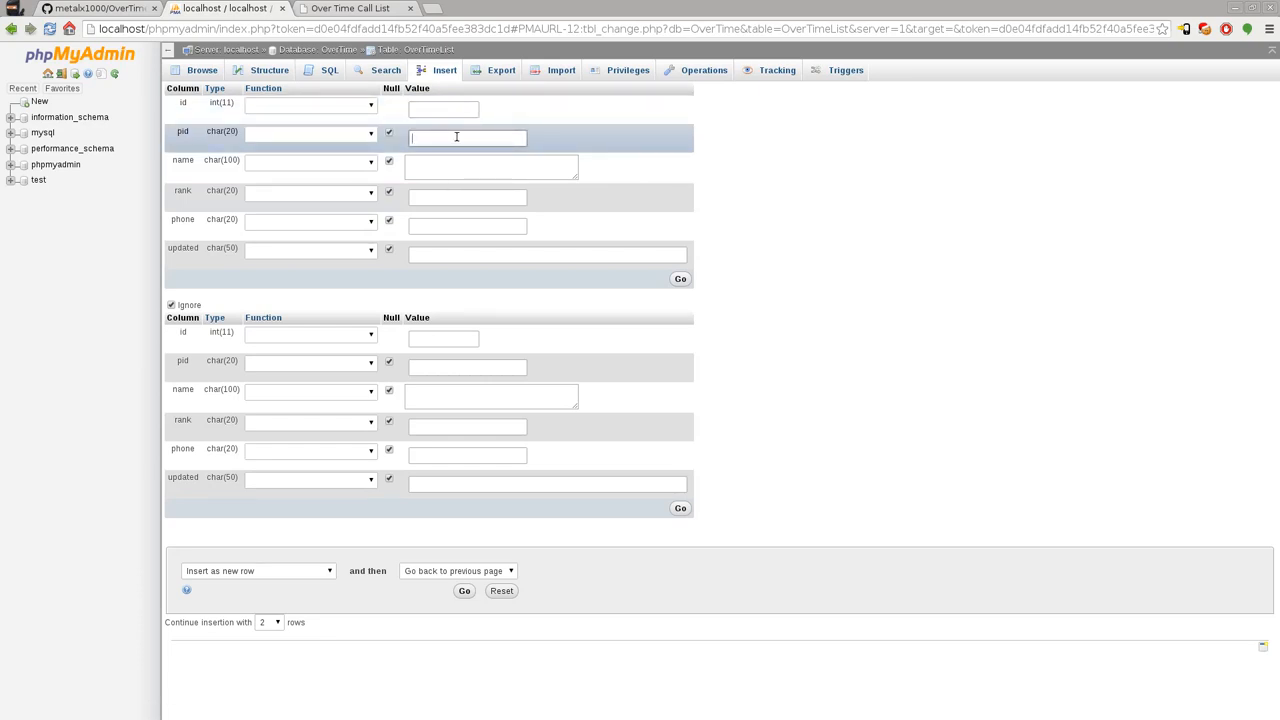
{"action": "type", "text": "65rt7y87867rt78yu9"}
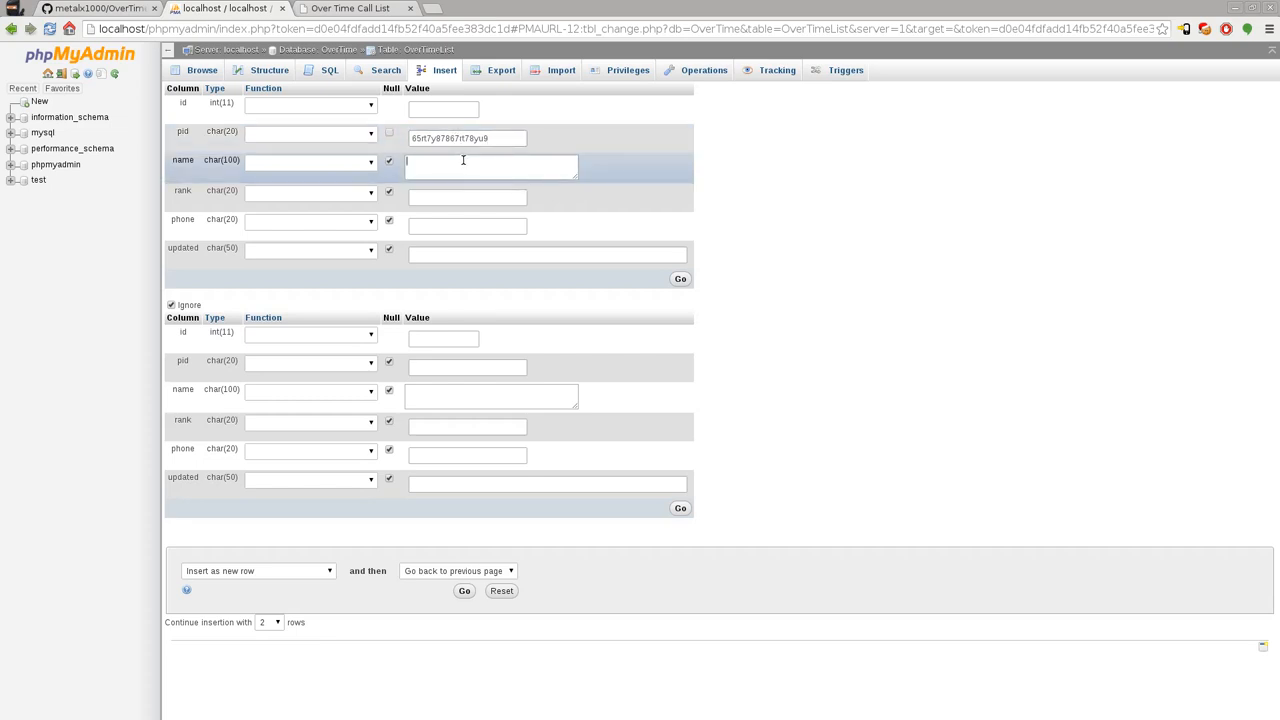
{"action": "type", "text": "John Smith"}
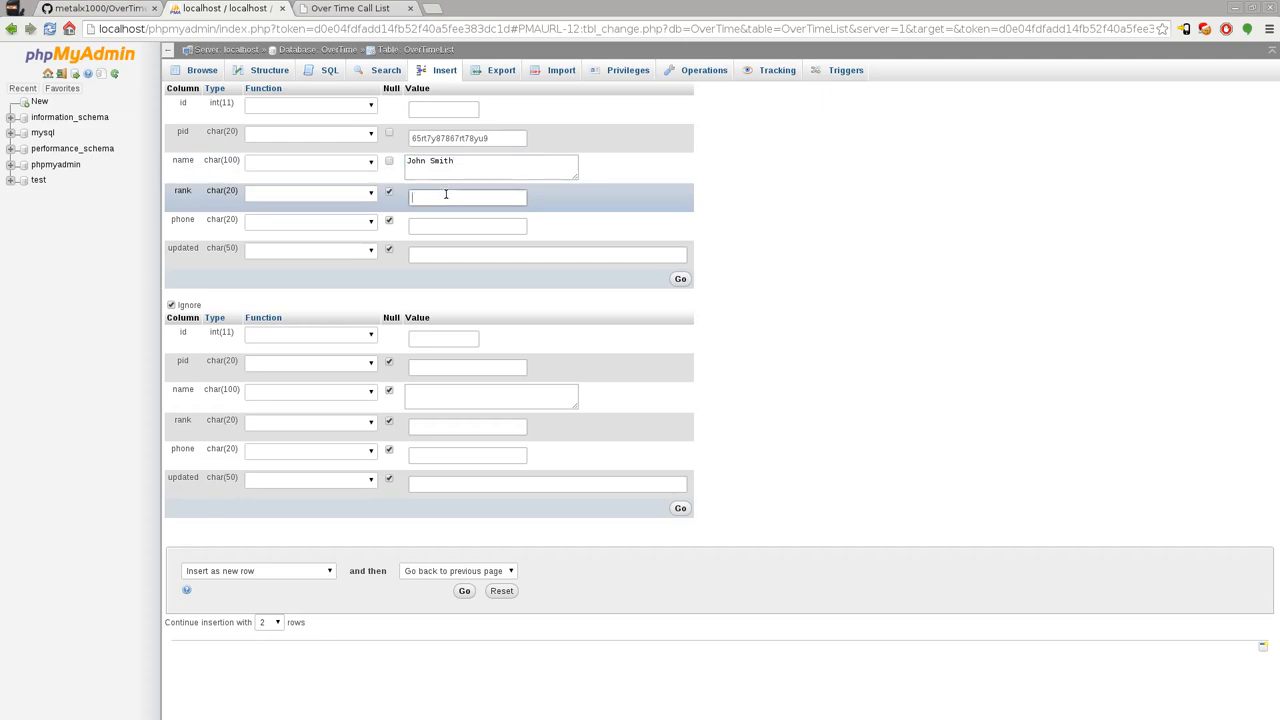
{"action": "type", "text": "Fire Fighter"}
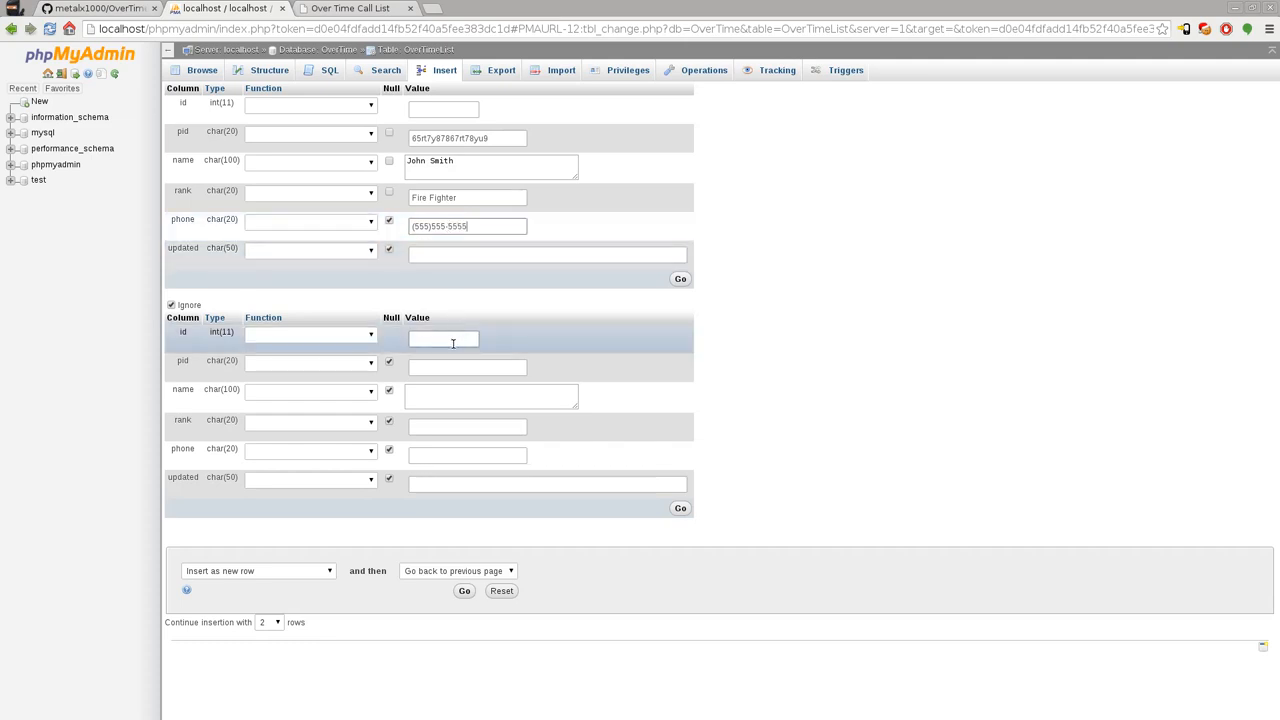
{"action": "left_click", "coordinate": [468, 366]}
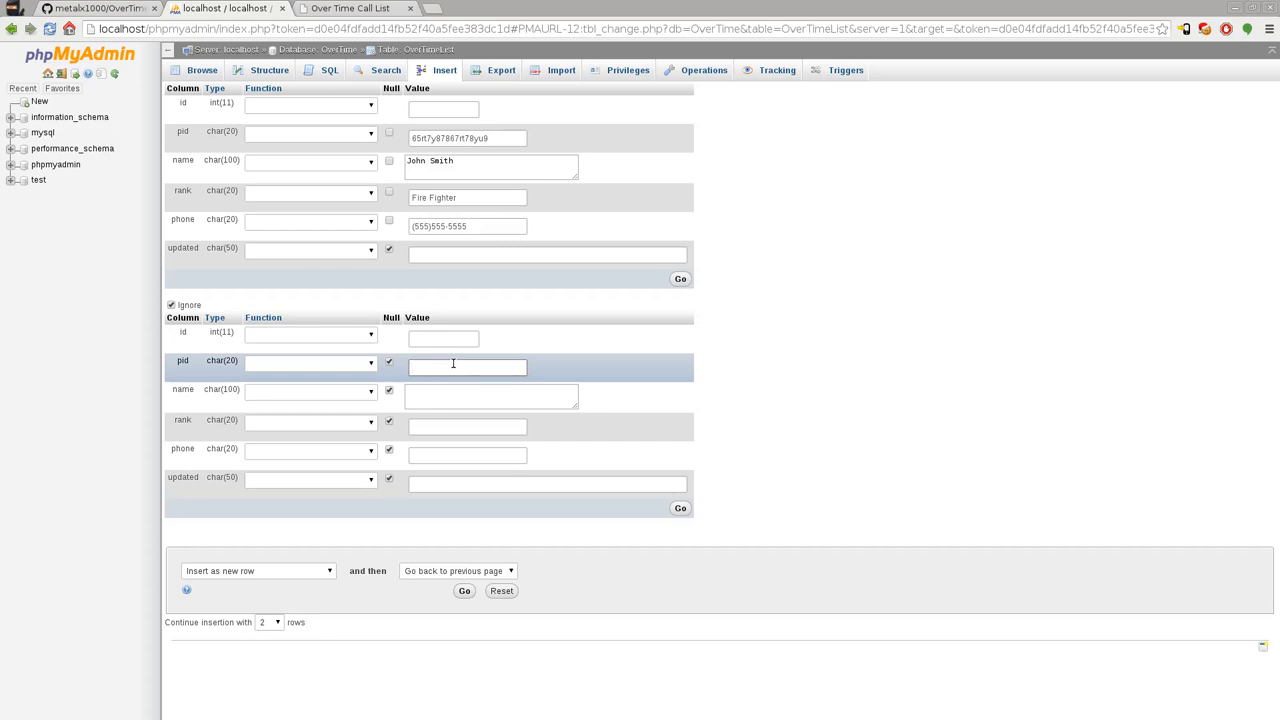
{"action": "type", "text": "9876546hjkghbui"}
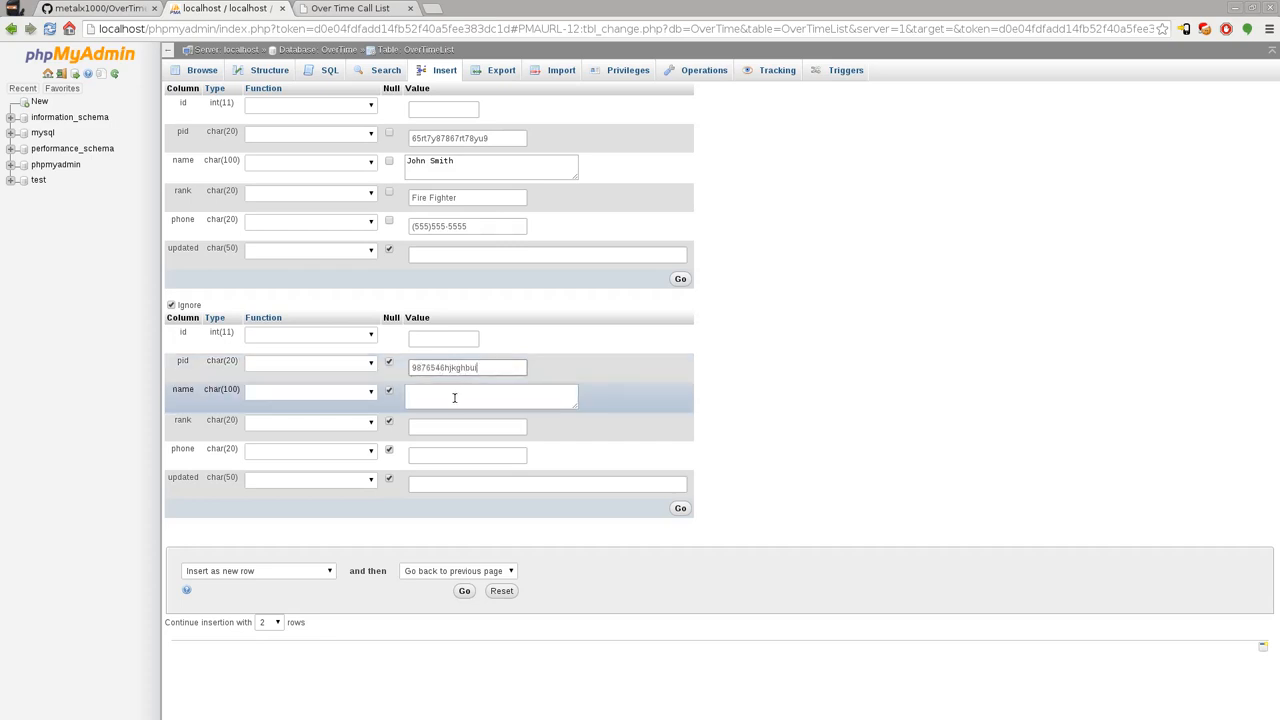
{"action": "type", "text": "P"}
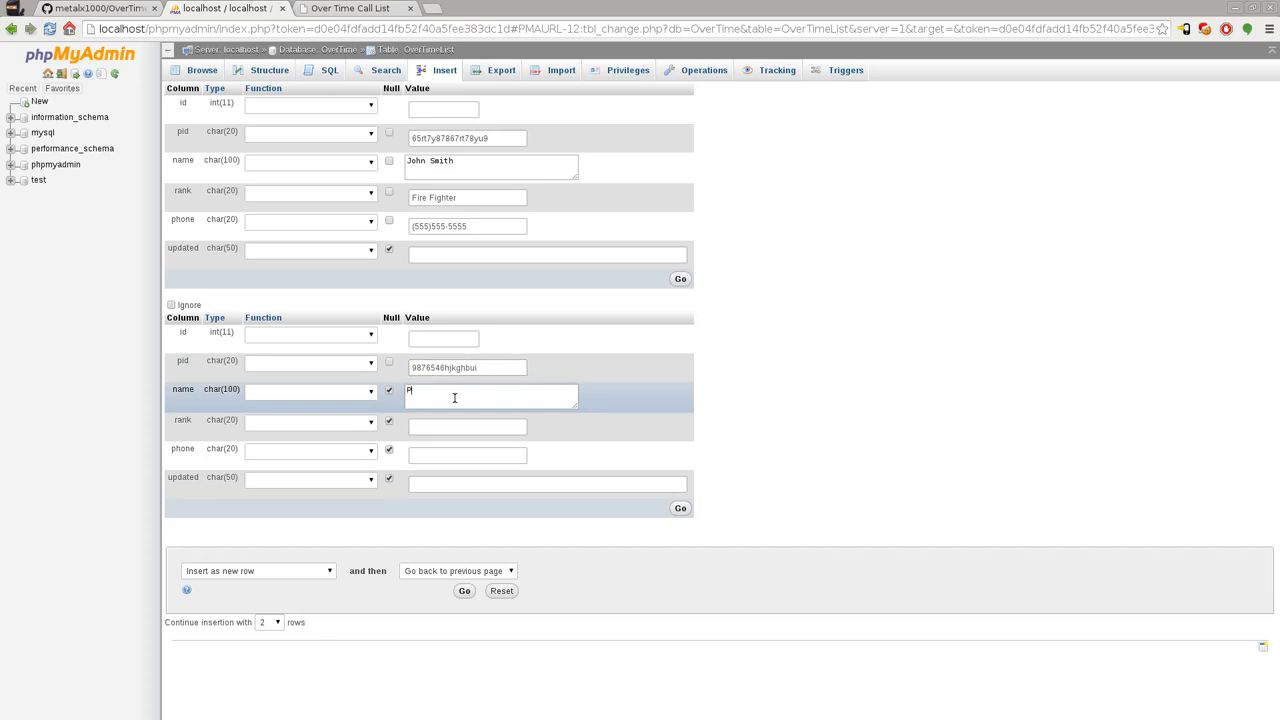
{"action": "type", "text": "eter Parker"}
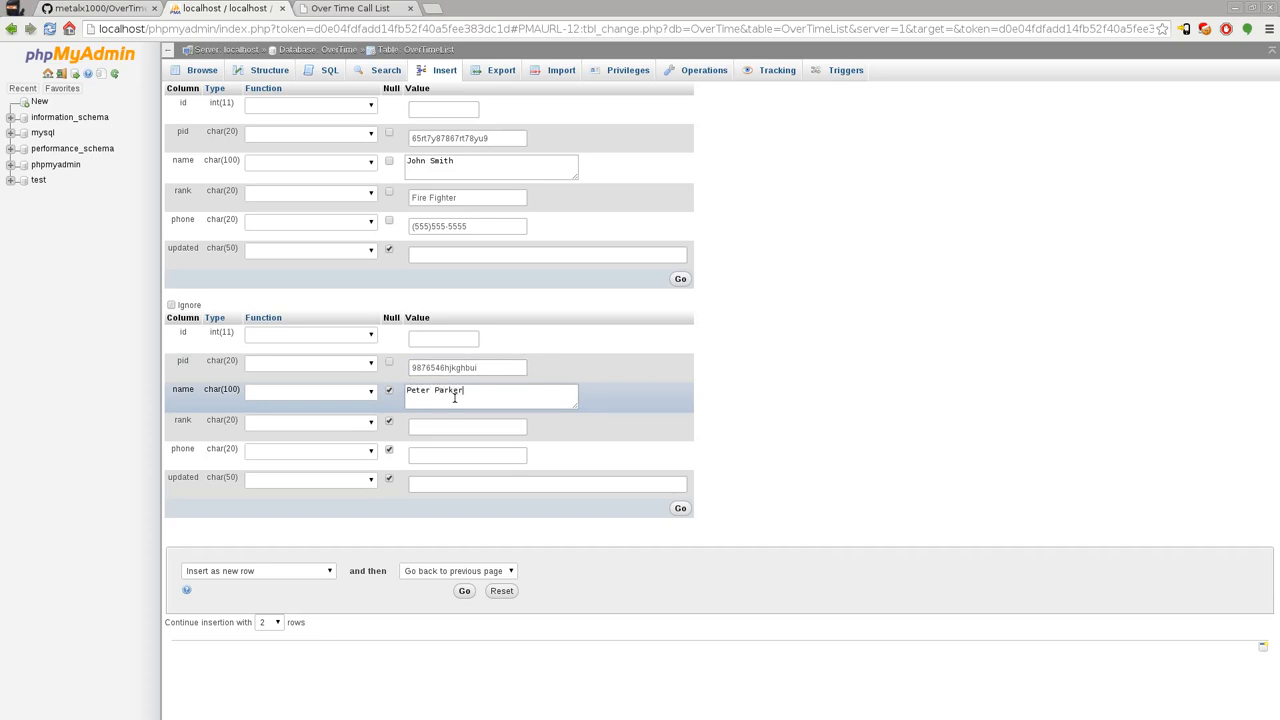
{"action": "type", "text": "Fire"}
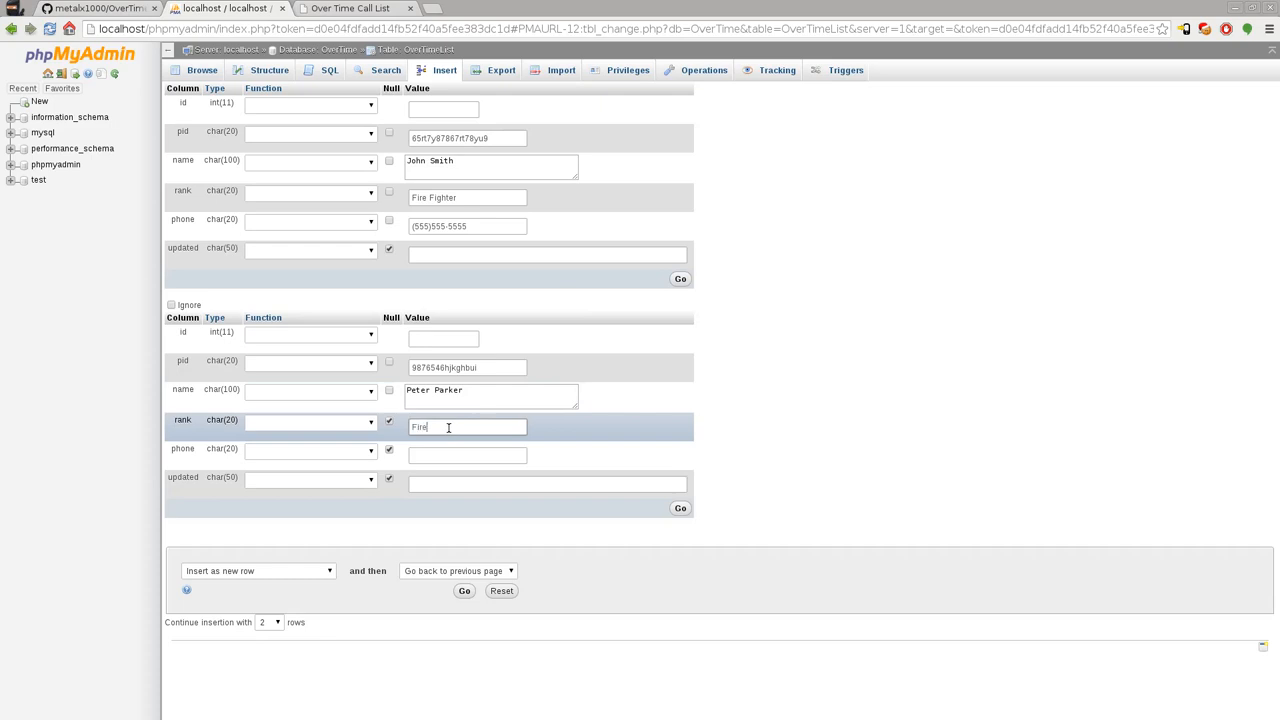
{"action": "type", "text": "Fighter"}
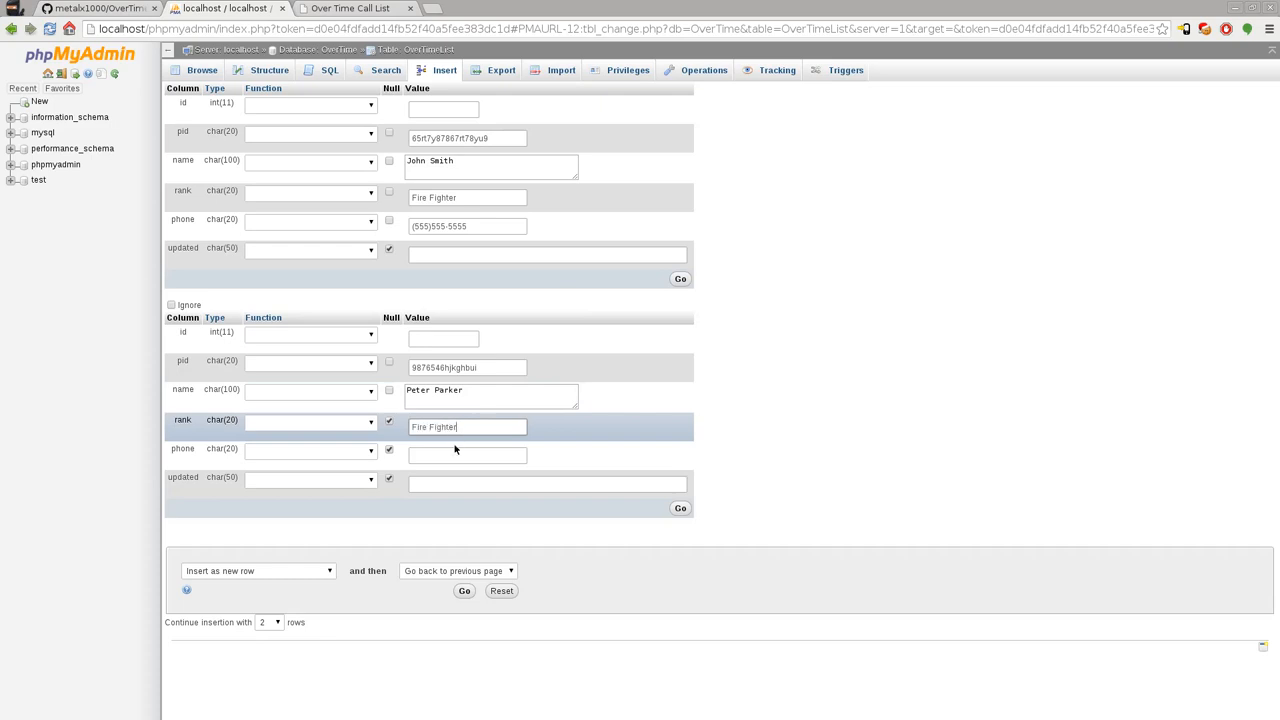
{"action": "type", "text": "(555)555-"}
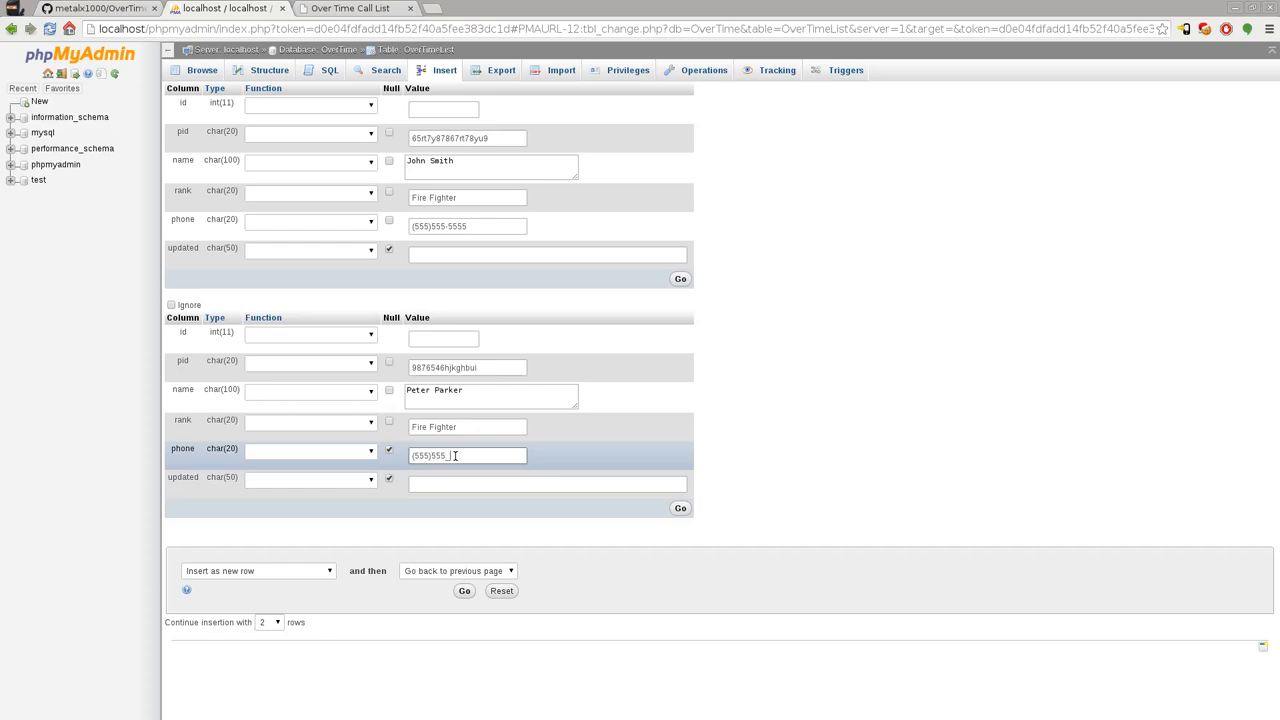
{"action": "type", "text": "56"}
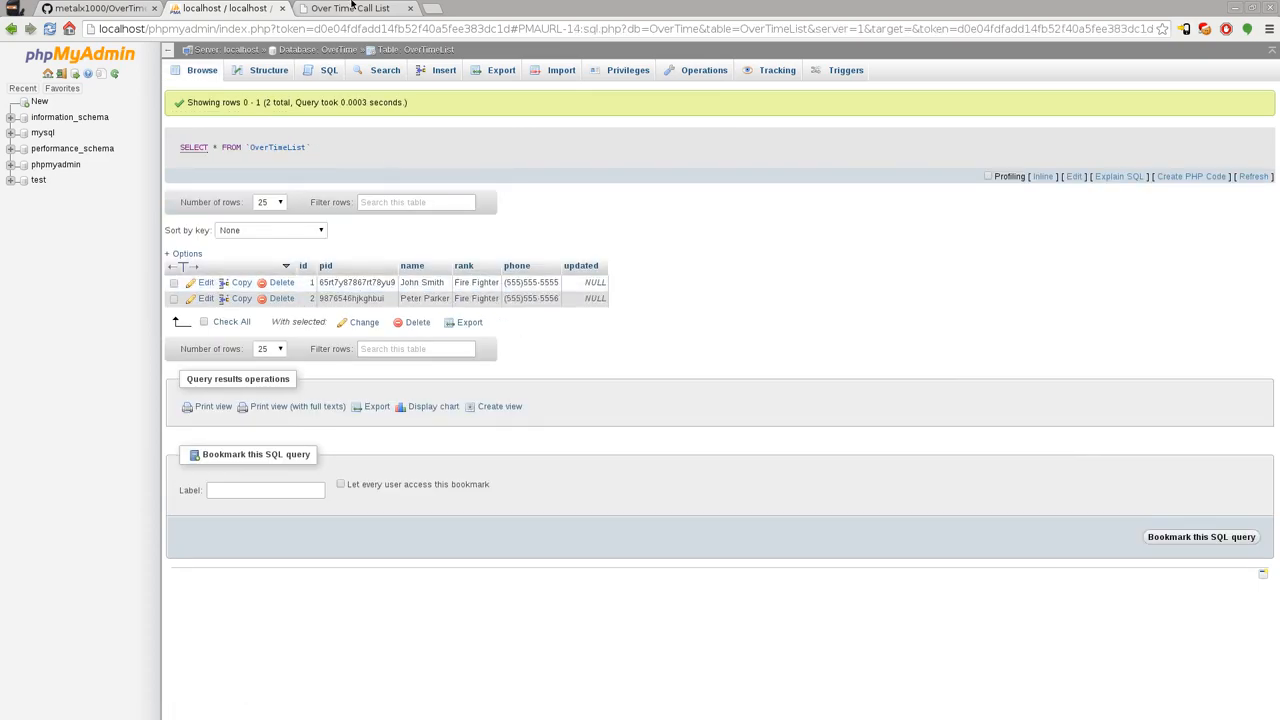
Switch to the Over Time Call List tab showing Peter Parker and John Smith with their phones.
{"action": "left_click", "coordinate": [356, 8]}
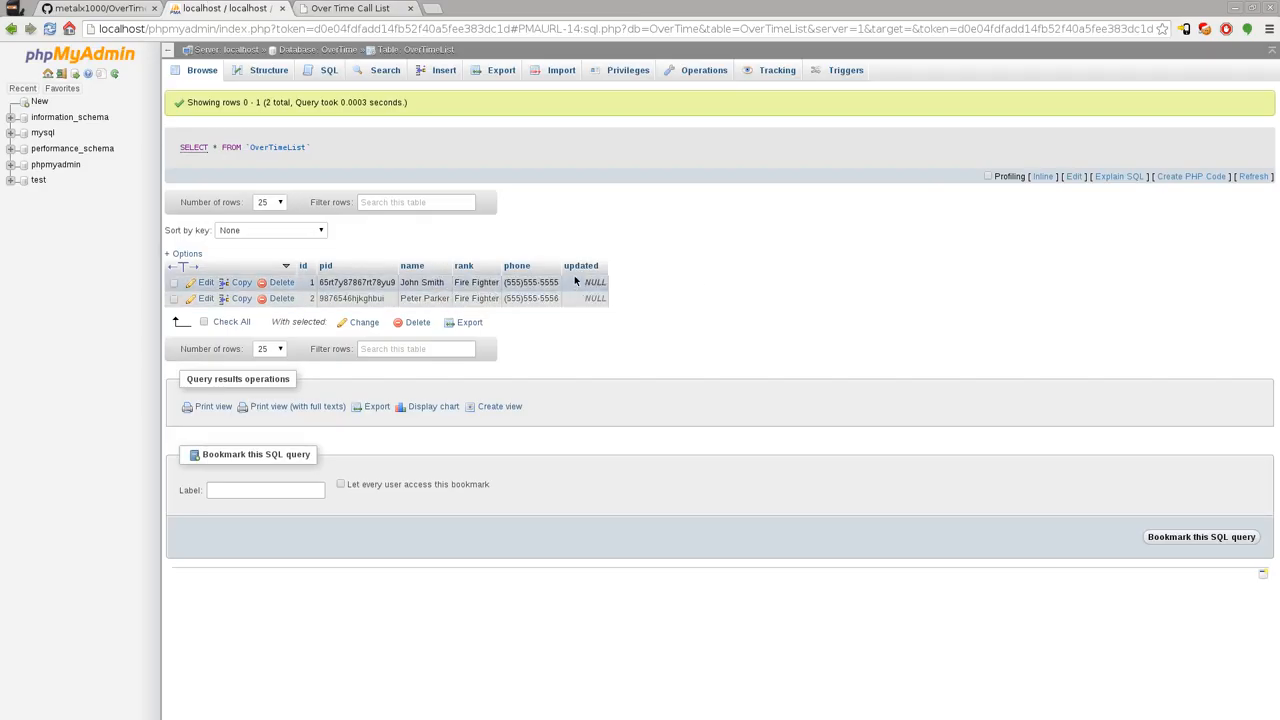
{"action": "left_click", "coordinate": [350, 8]}
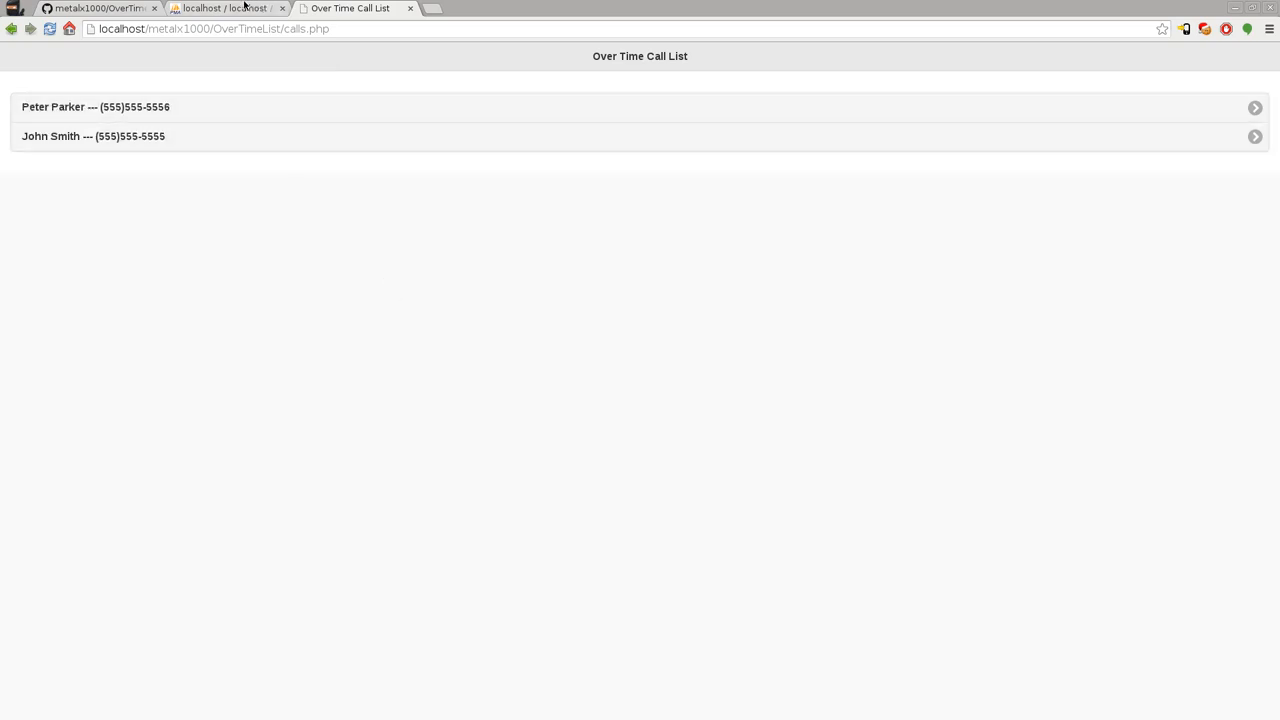
Return to phpMyAdmin's Browse view to see the updated timestamps for both rows.
{"action": "left_click", "coordinate": [224, 8]}
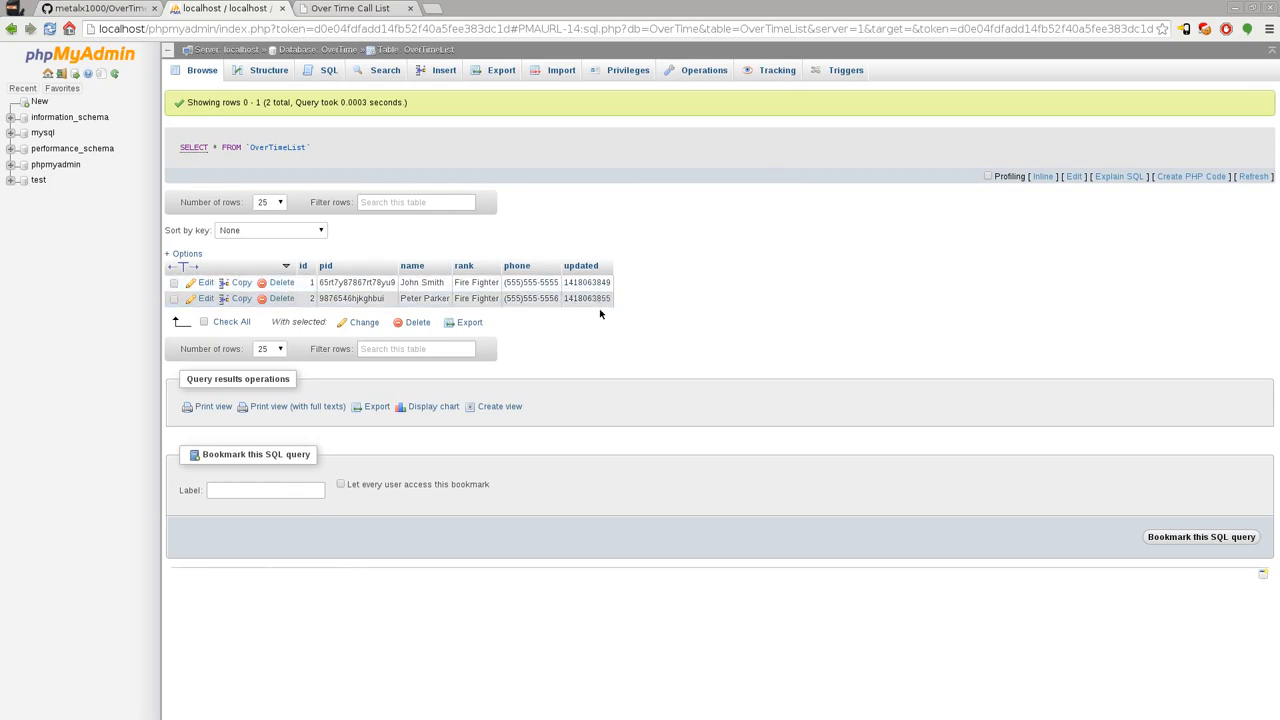
{"action": "mouse_move", "coordinate": [604, 320]}
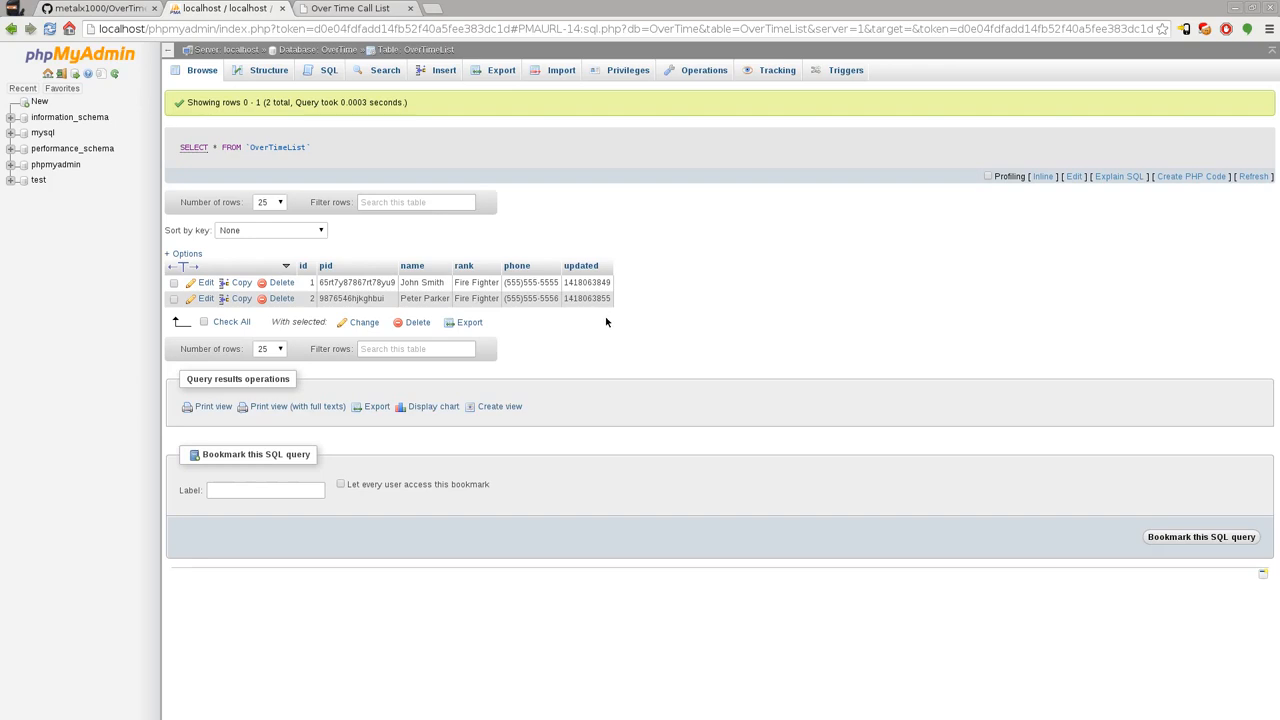
{"action": "mouse_move", "coordinate": [636, 350]}
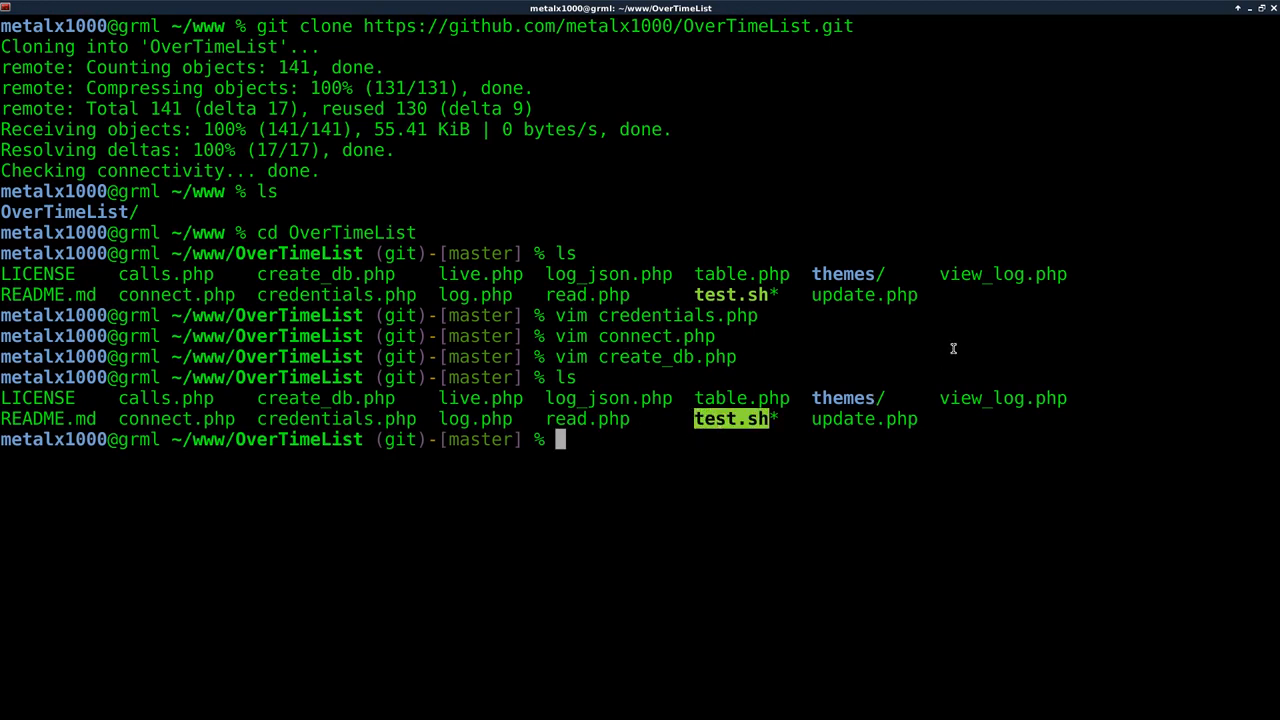
View test.sh in vim, then run ./test.sh to add a random fake Fire Fighter.
{"action": "type", "text": "vim test.sh"}
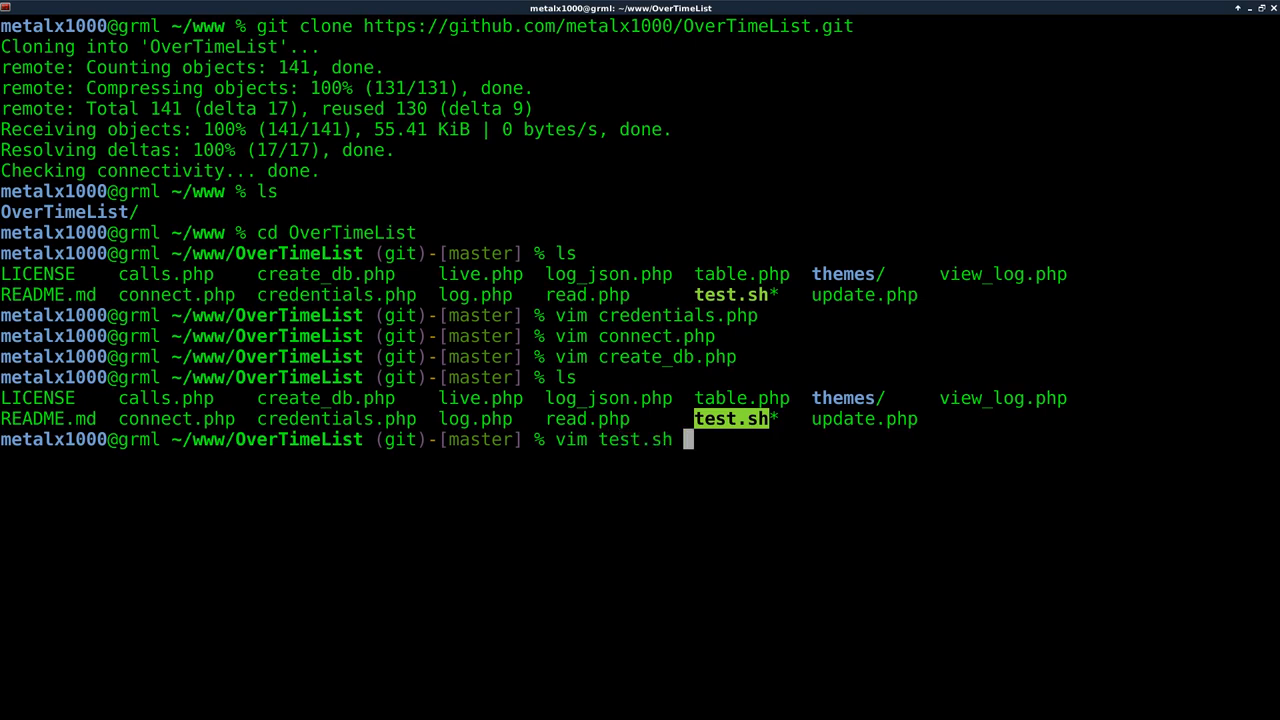
{"action": "key", "text": "Return"}
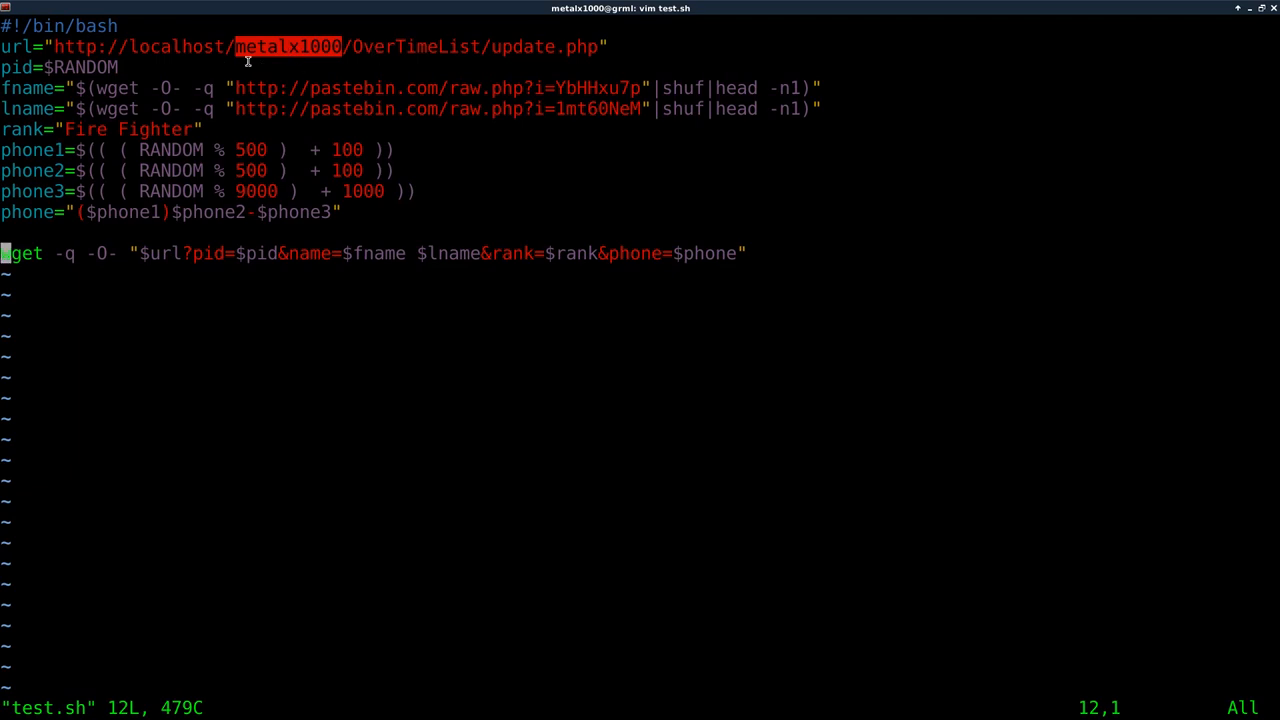
{"action": "mouse_move", "coordinate": [384, 350]}
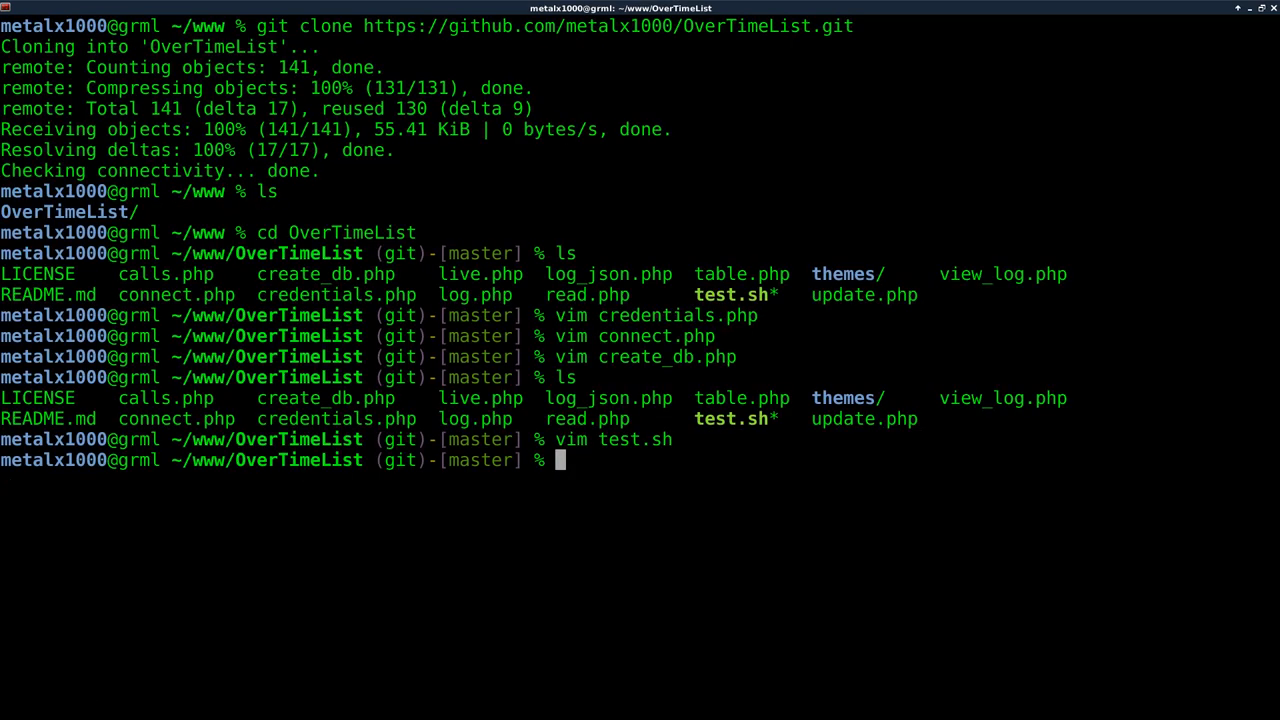
{"action": "type", "text": "./test.sh"}
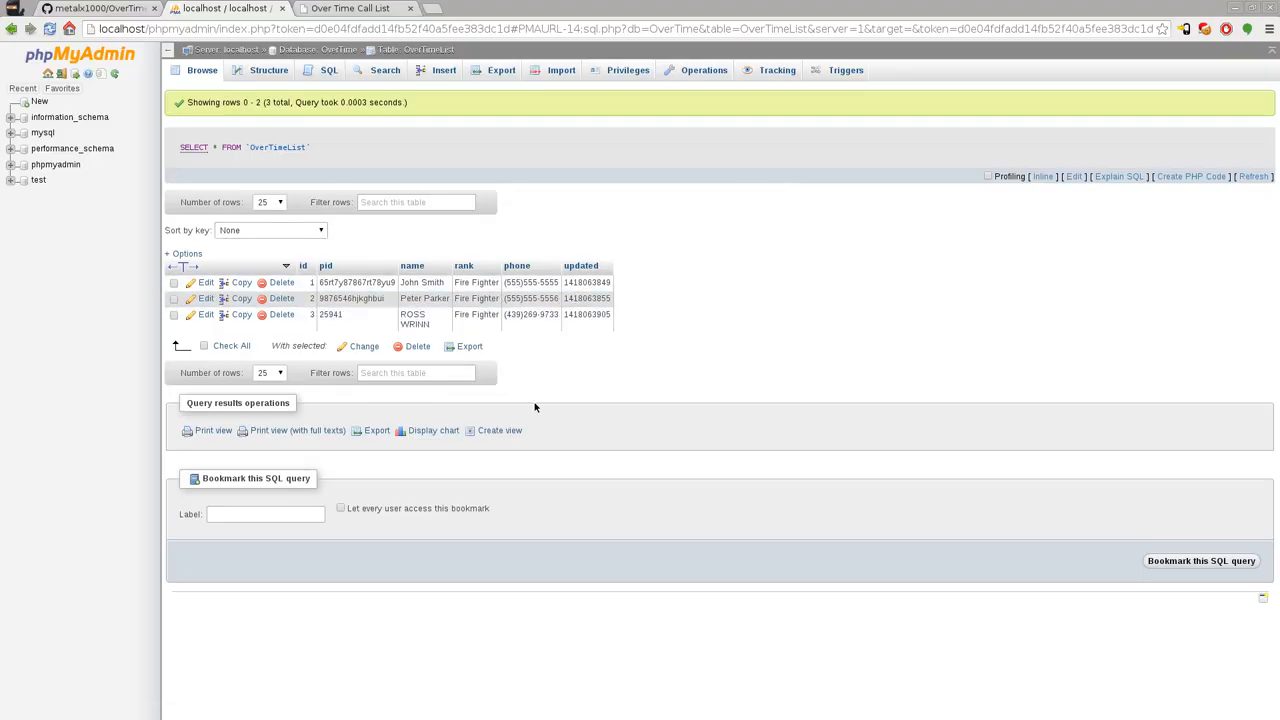
Reload the Browse tab showing twelve people, then switch to the Over Time Call List tab.
{"action": "left_click", "coordinate": [352, 8]}
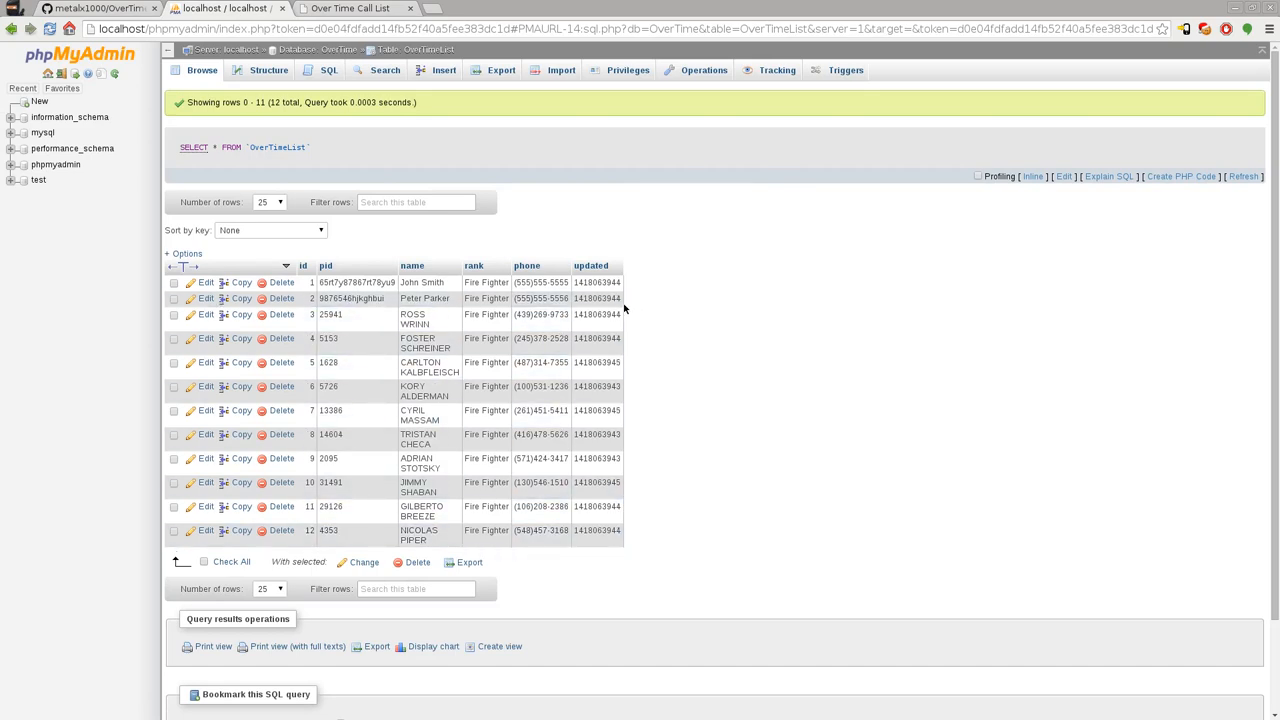
{"action": "mouse_move", "coordinate": [658, 326]}
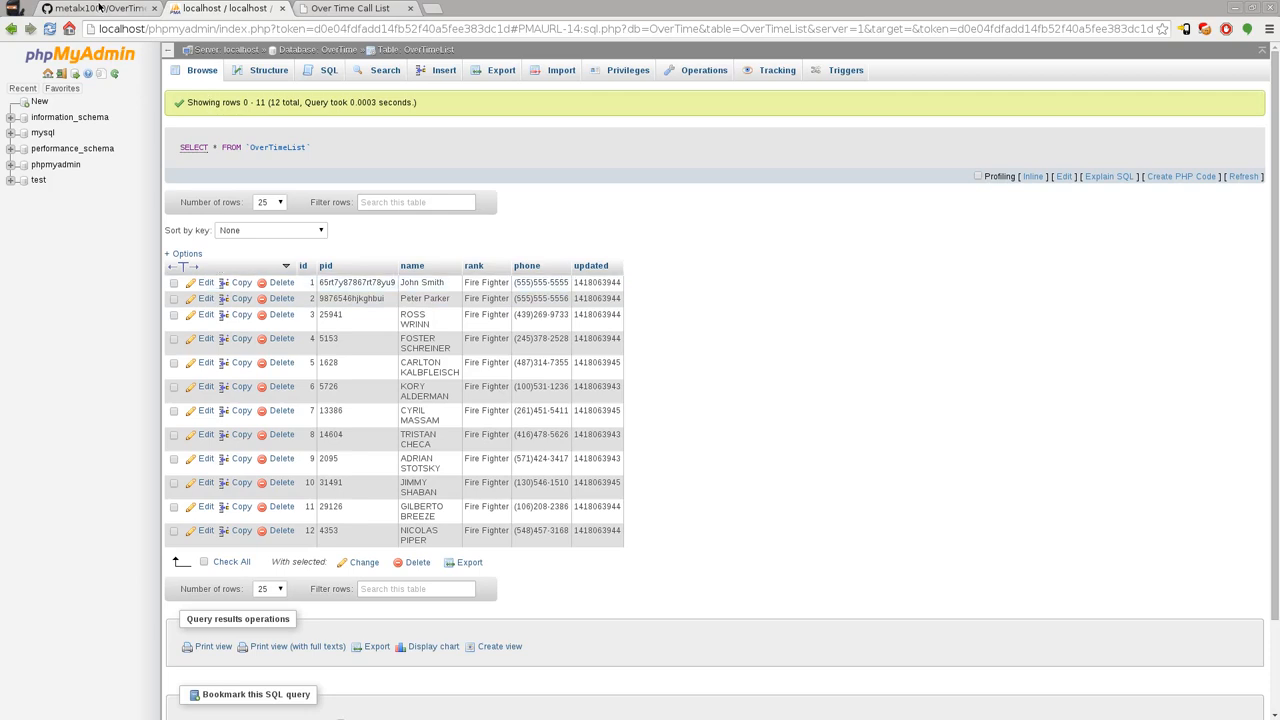
{"action": "left_click", "coordinate": [350, 8]}
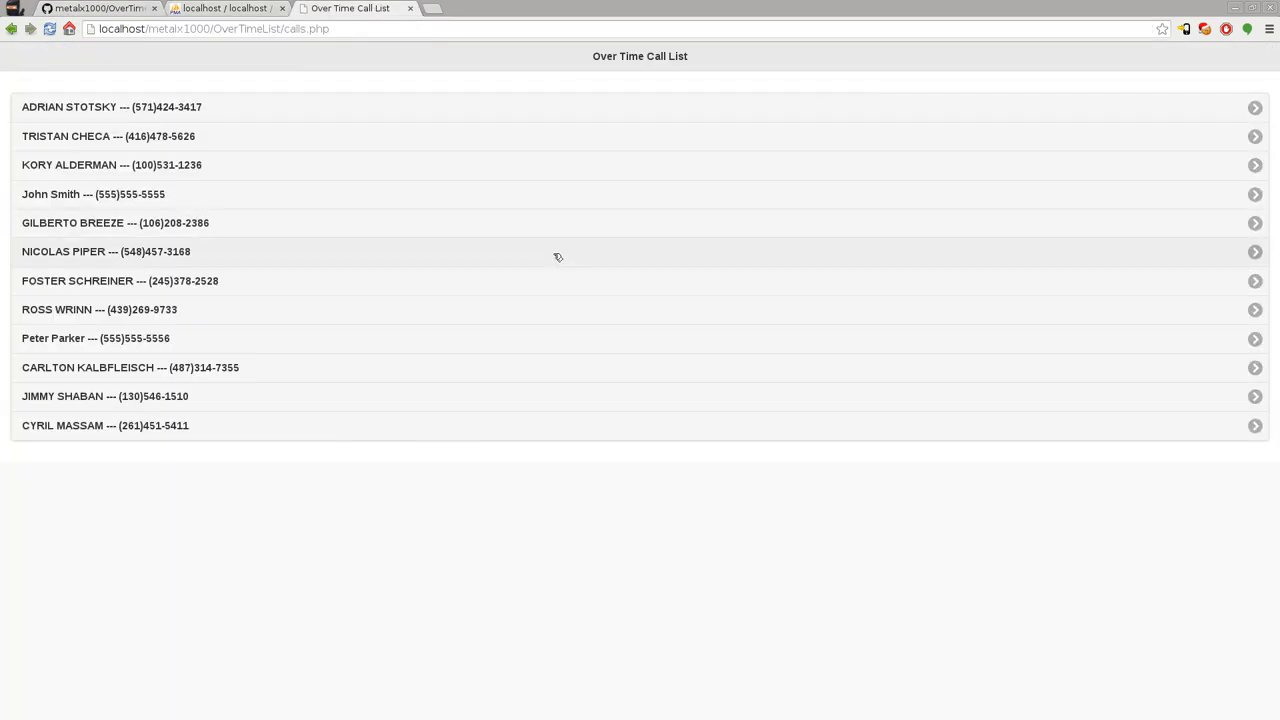